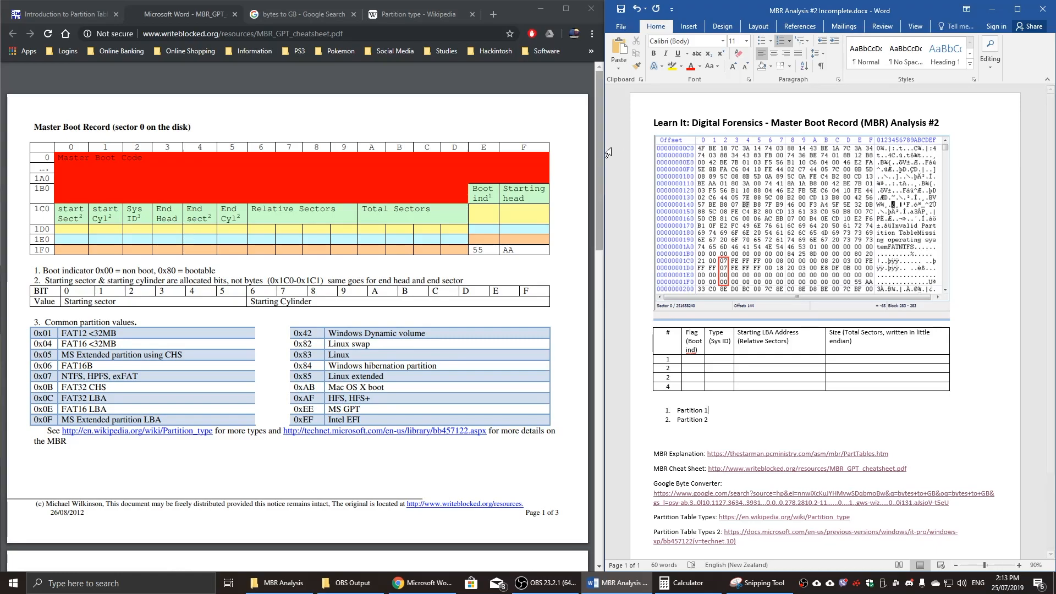
Snip the partition-table rows of the hex dump image with Snipping Tool.
{"action": "scroll", "scroll_direction": "down", "scroll_amount": 3}
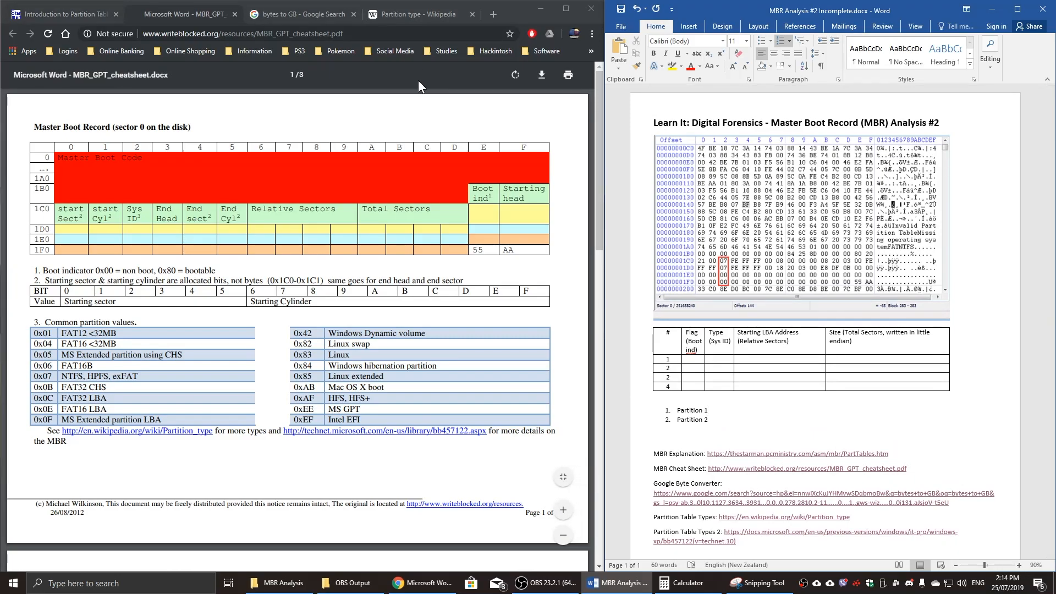
{"action": "left_click", "coordinate": [708, 409]}
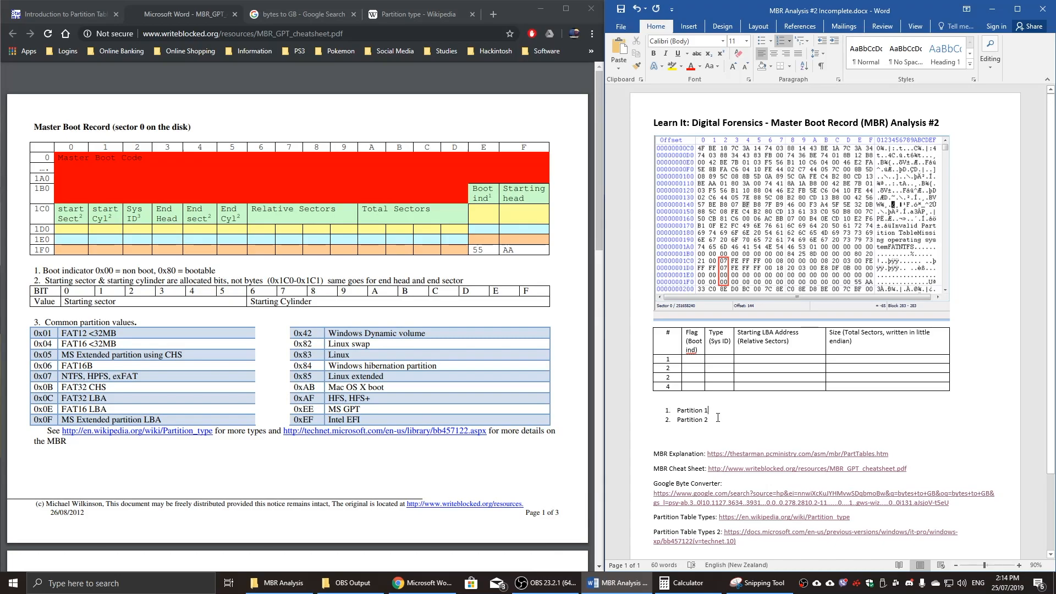
{"action": "left_click", "coordinate": [759, 583]}
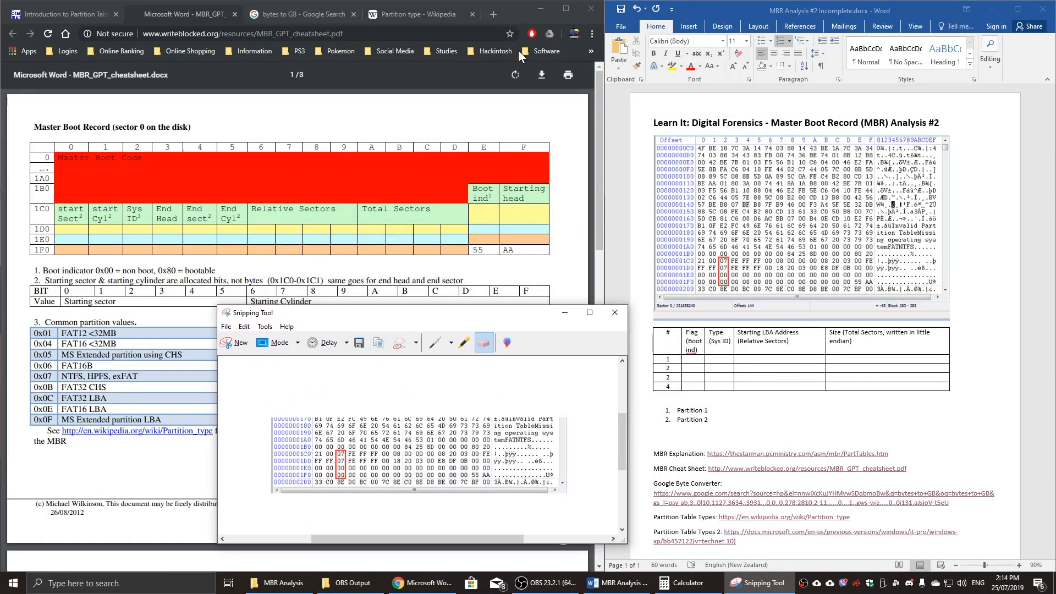
Switch to the Highlighter to mark up the captured hex-dump snip.
{"action": "left_click", "coordinate": [463, 343]}
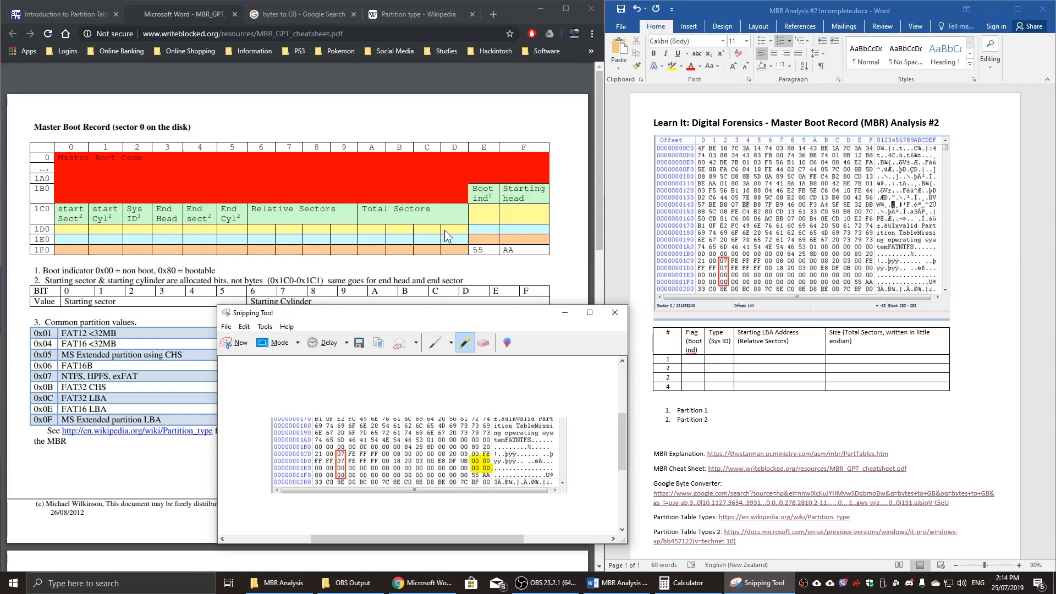
{"action": "mouse_move", "coordinate": [496, 232]}
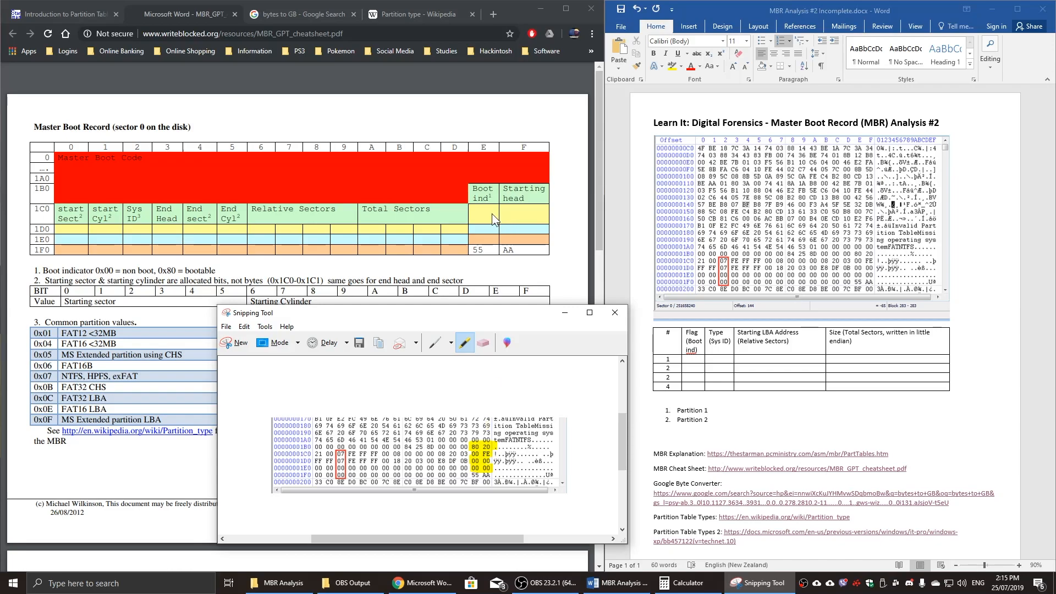
{"action": "mouse_move", "coordinate": [494, 220]}
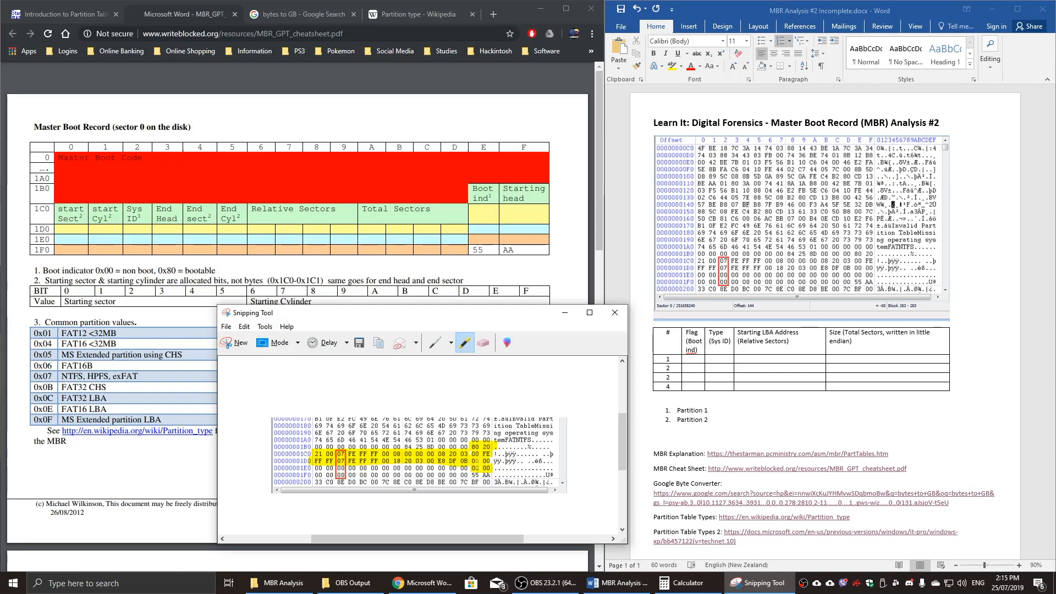
{"action": "mouse_move", "coordinate": [478, 243]}
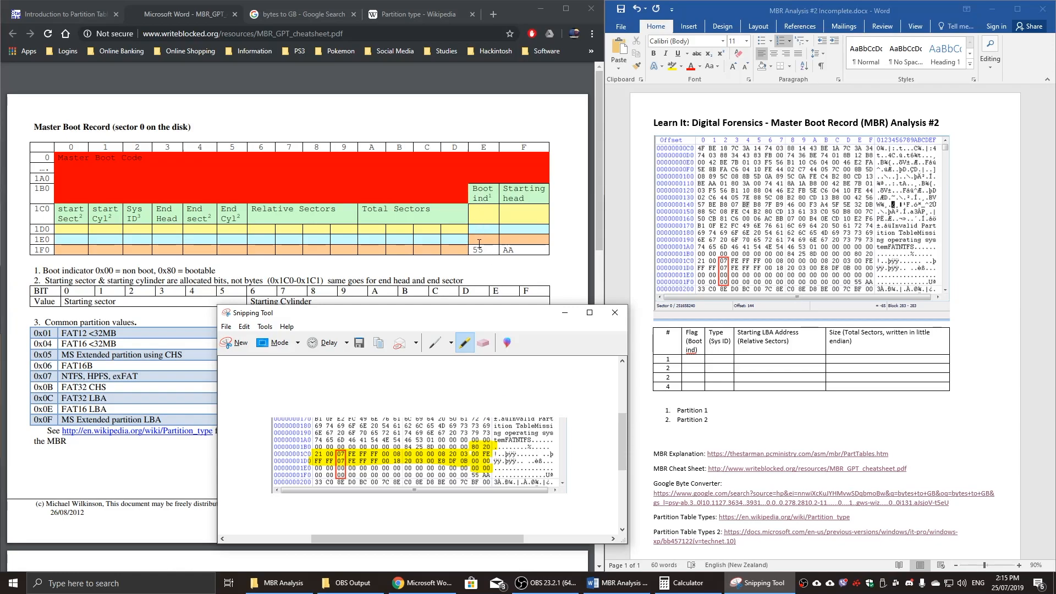
{"action": "mouse_move", "coordinate": [480, 213]}
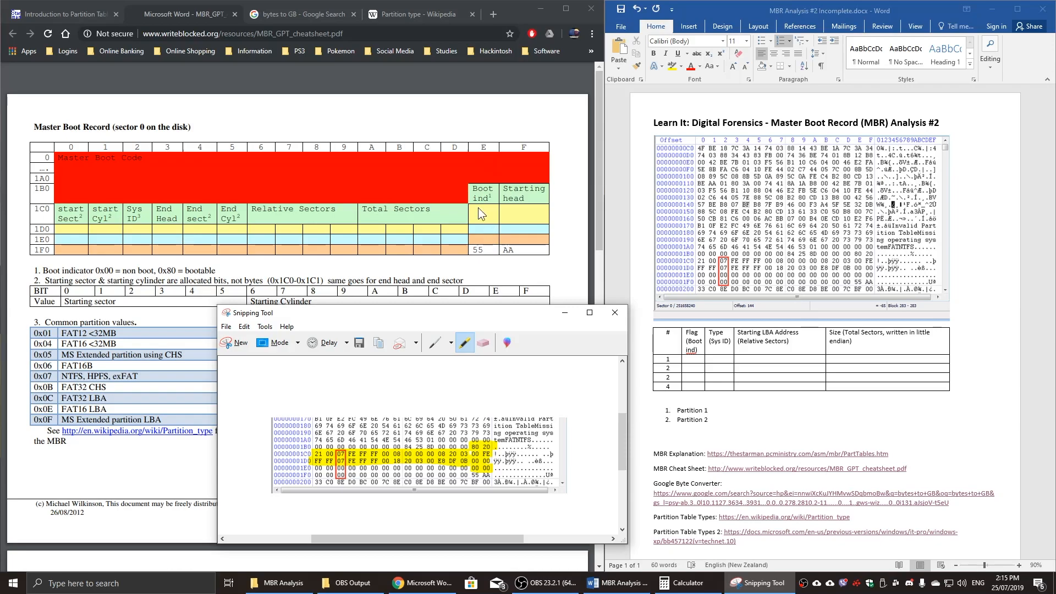
{"action": "mouse_move", "coordinate": [138, 177]}
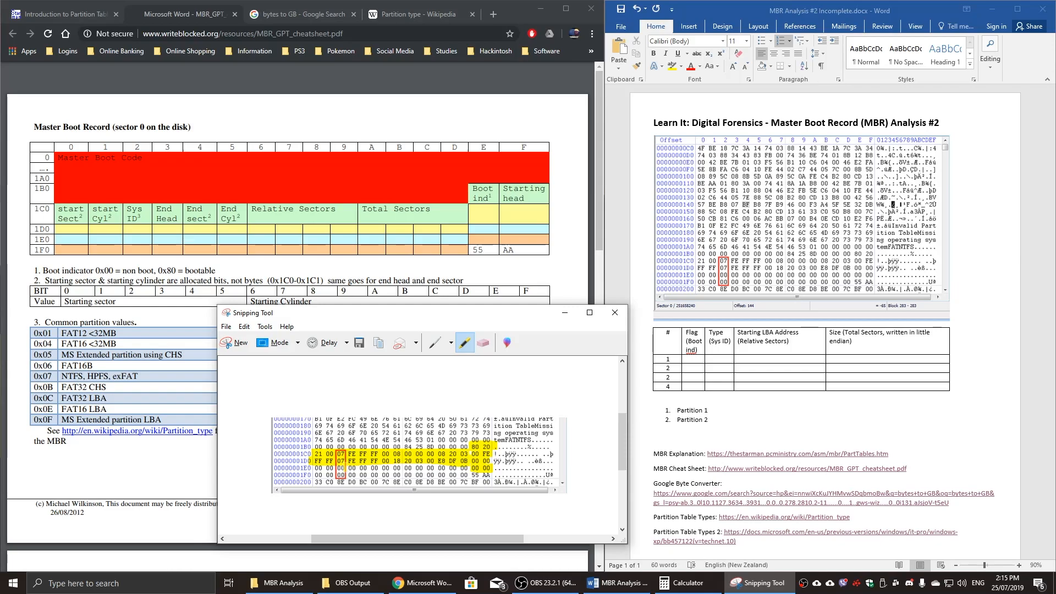
{"action": "mouse_move", "coordinate": [556, 346]}
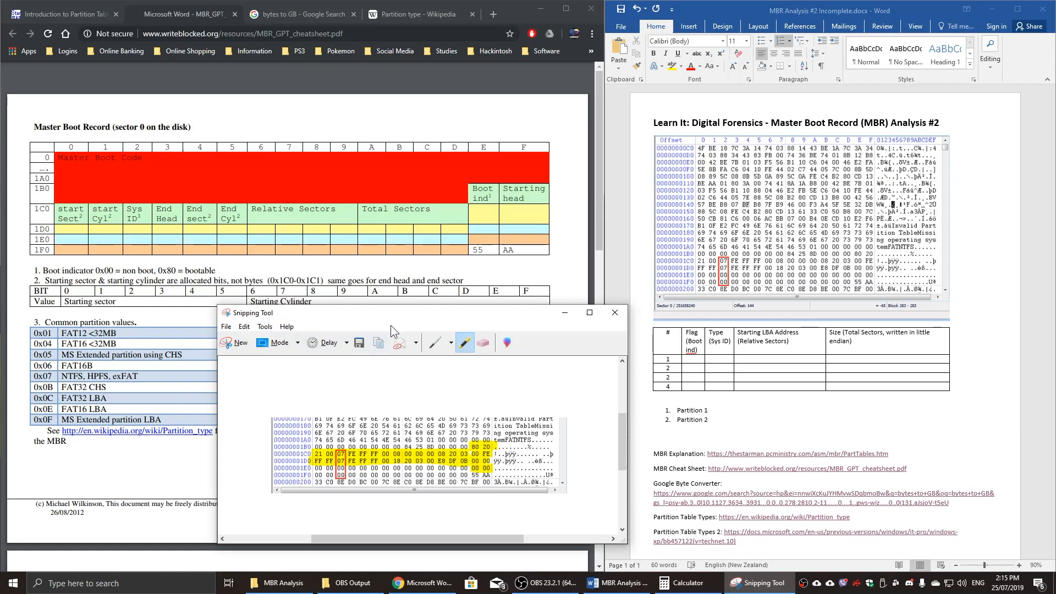
{"action": "mouse_move", "coordinate": [589, 312]}
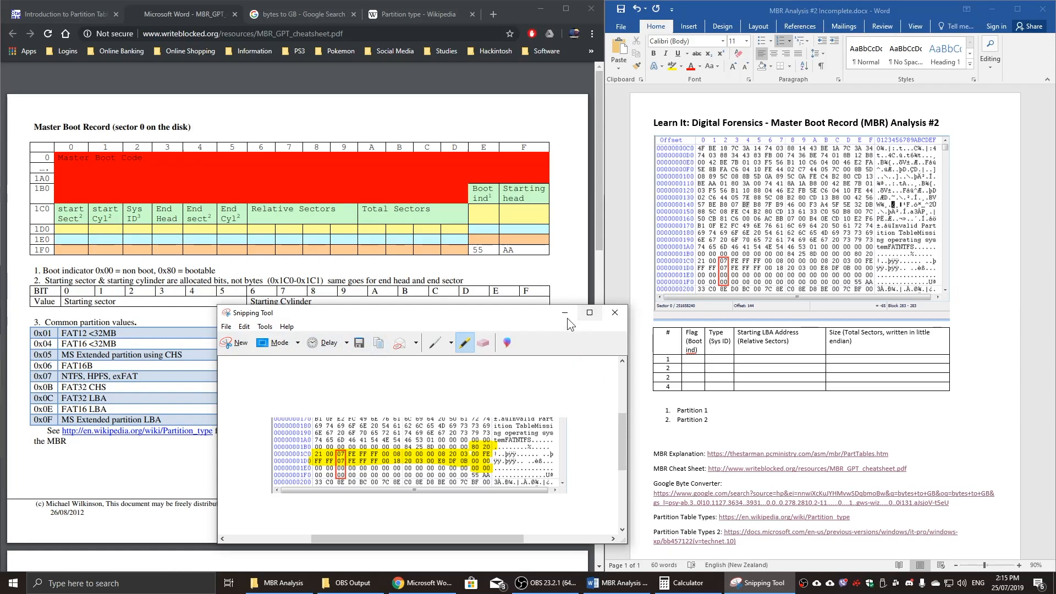
{"action": "mouse_move", "coordinate": [436, 342]}
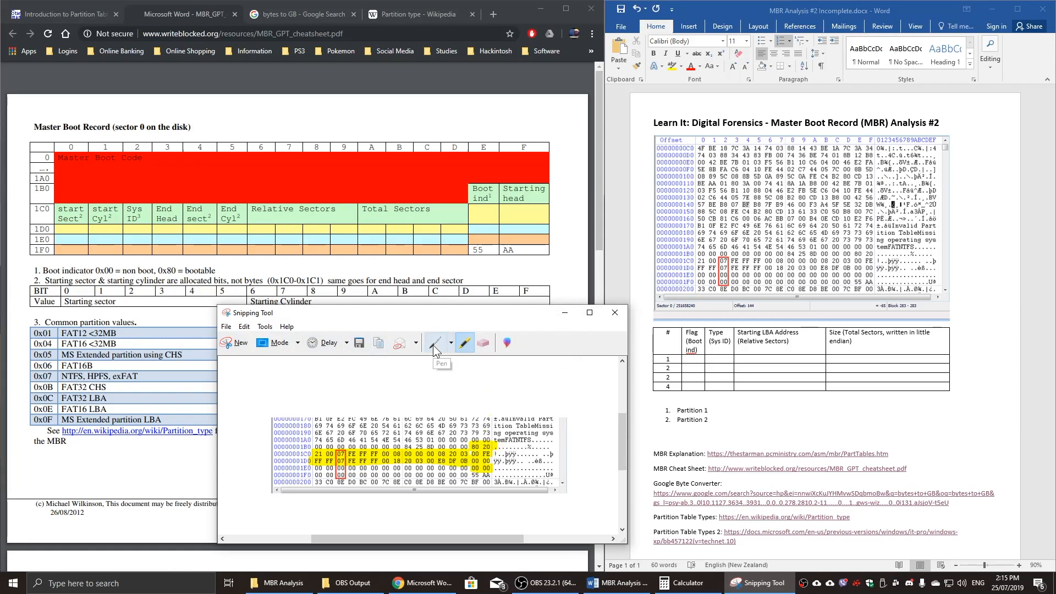
{"action": "mouse_move", "coordinate": [472, 343]}
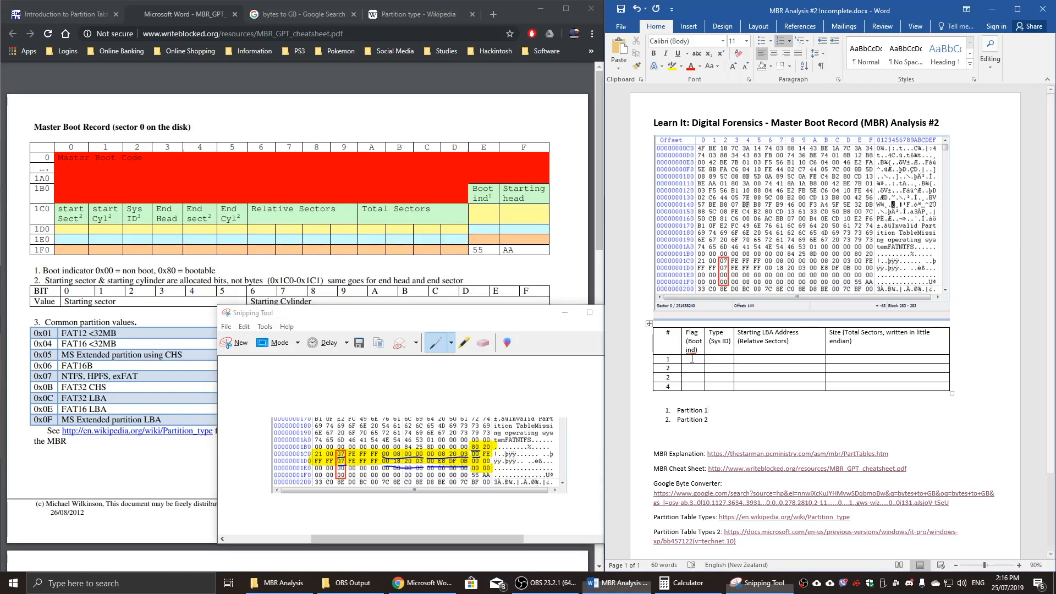
Enter row 1 as flag 0x80, type 0x07, start 0x800, size 0x3200800, then select row 2's flag cell.
{"action": "left_click", "coordinate": [692, 358]}
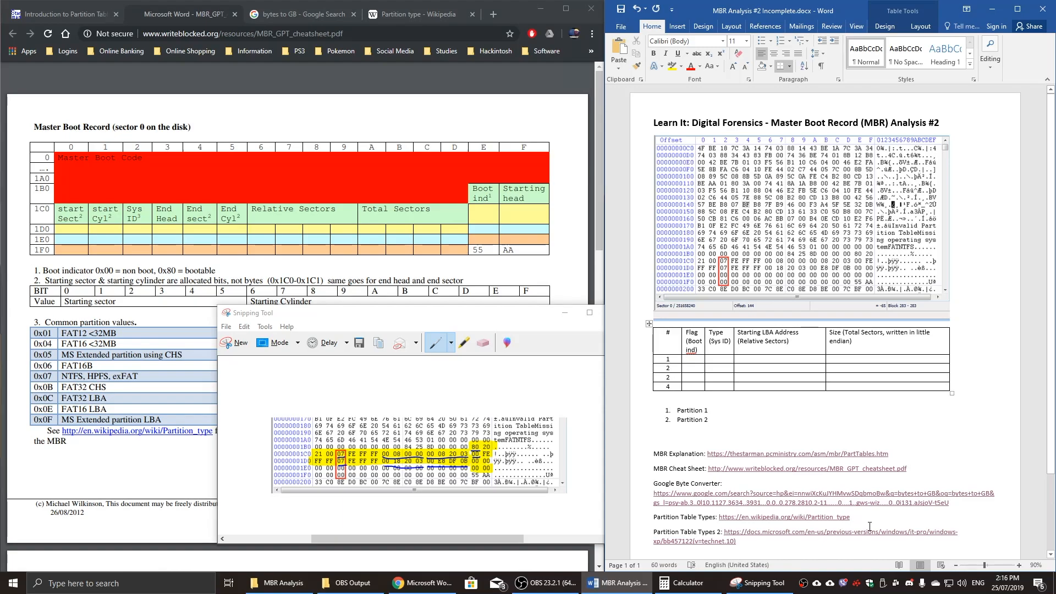
{"action": "type", "text": "0x80"}
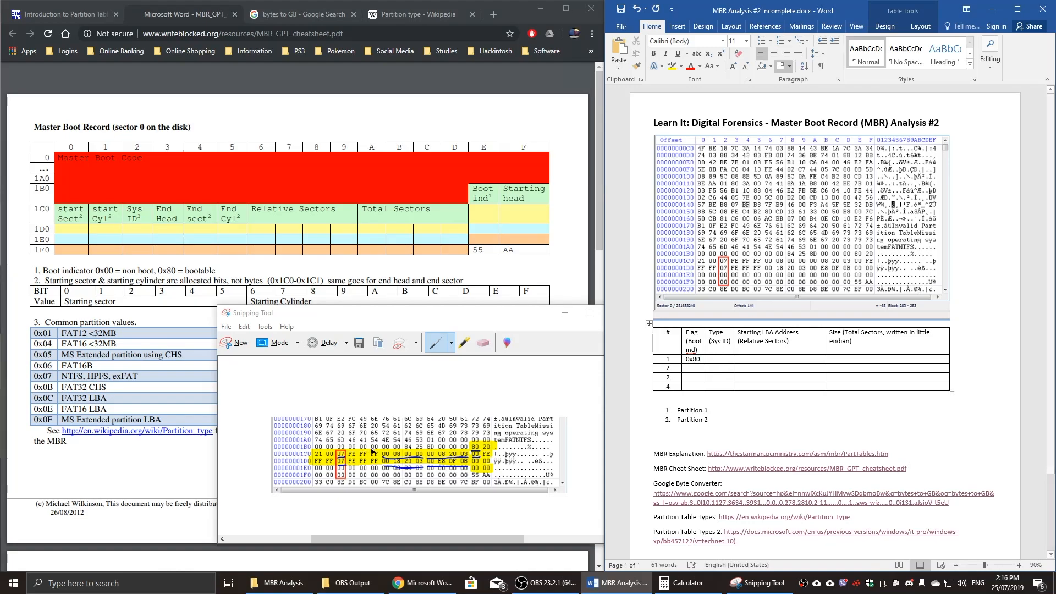
{"action": "type", "text": "0x07"}
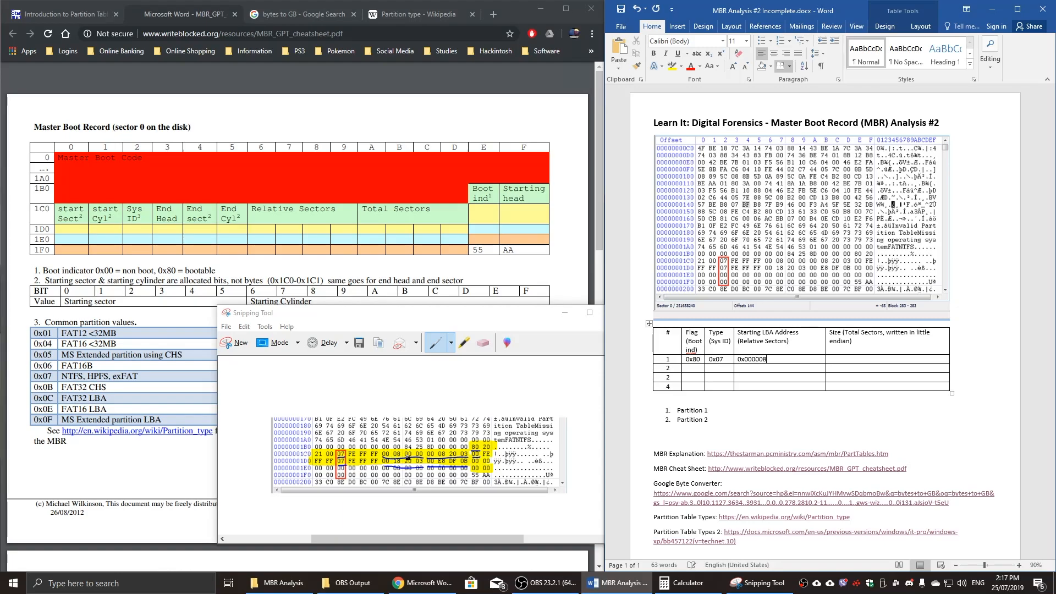
{"action": "type", "text": "00"}
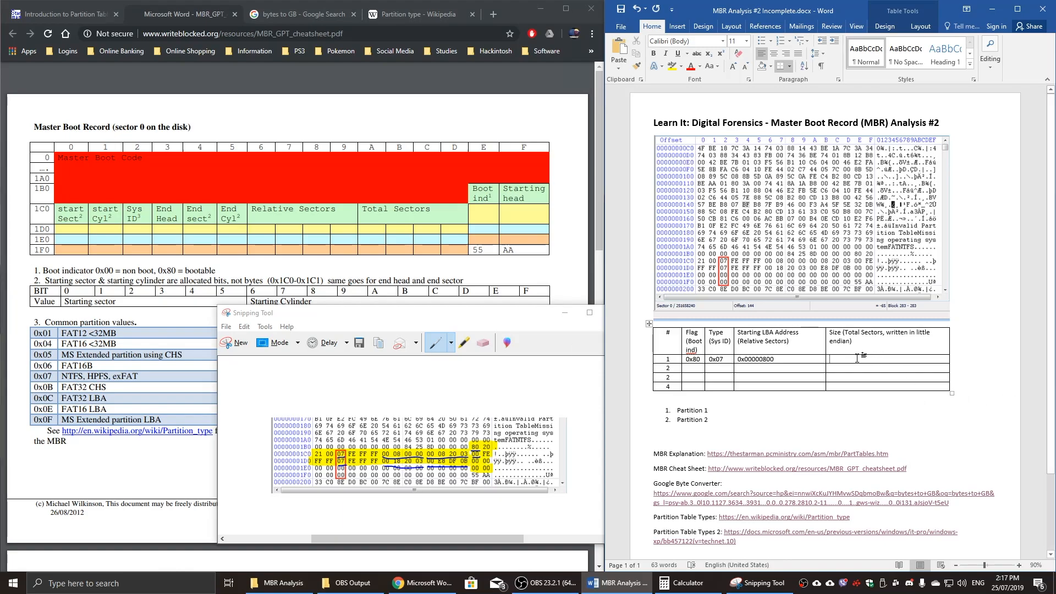
{"action": "type", "text": "0x03200800"}
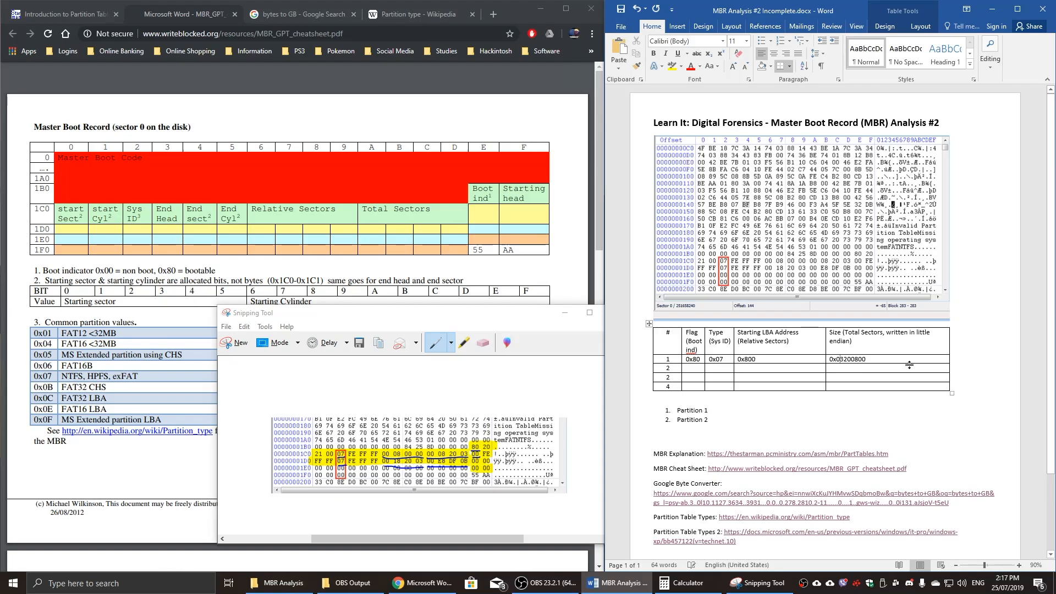
{"action": "left_click", "coordinate": [862, 359]}
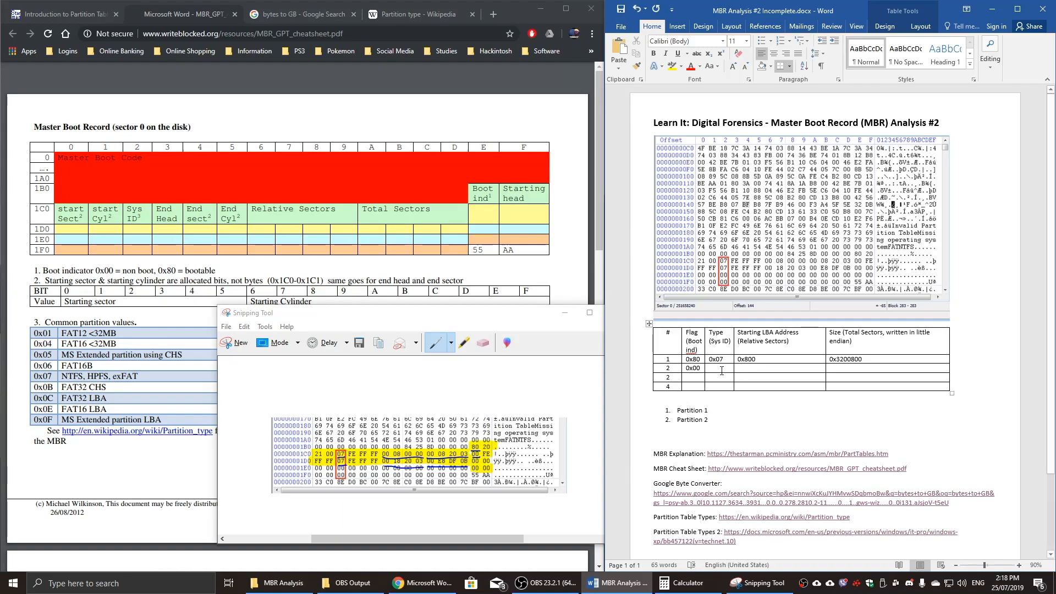
Fill row 2 with type 0x07, start 0x03201800 and size 0x0BDFE800.
{"action": "type", "text": "0x07"}
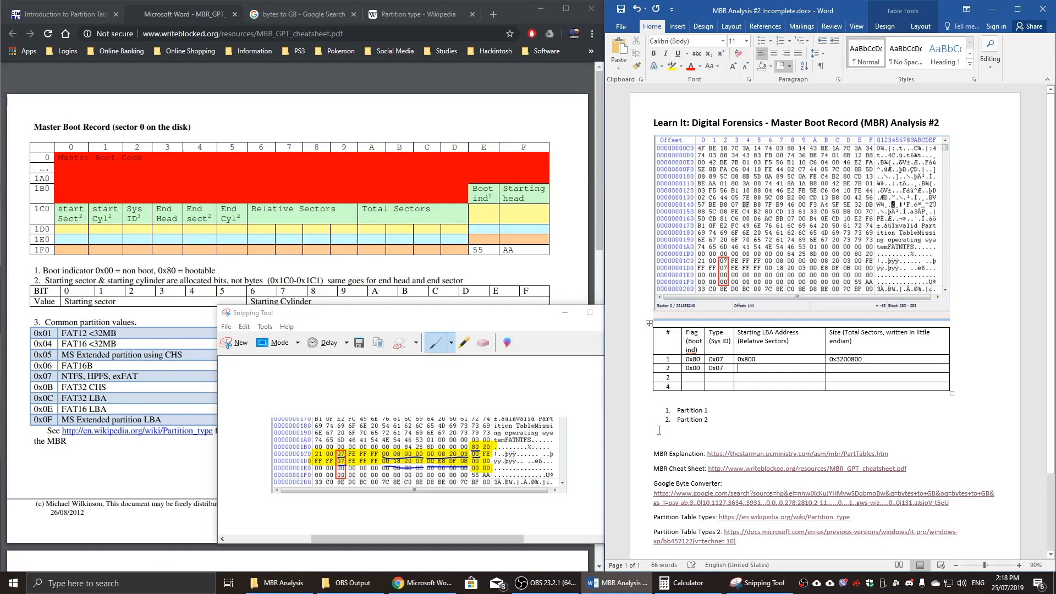
{"action": "mouse_move", "coordinate": [823, 449]}
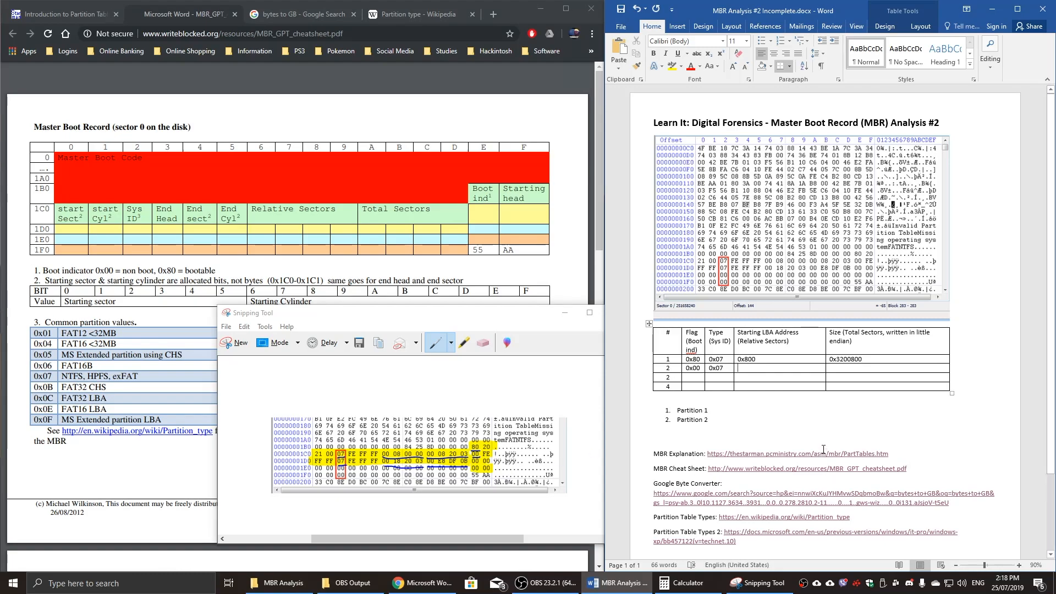
{"action": "type", "text": "0x03"}
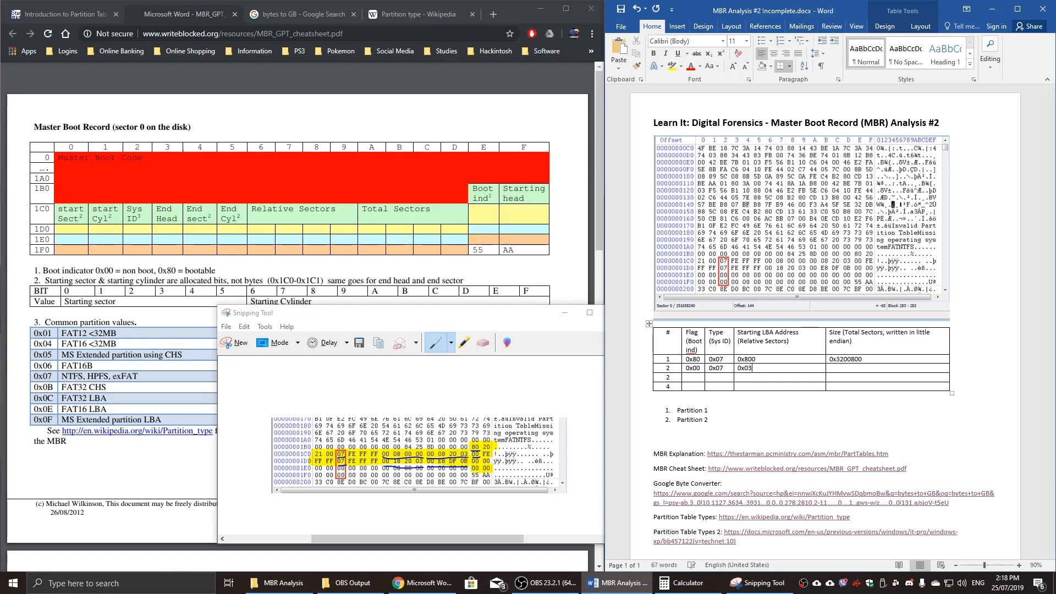
{"action": "type", "text": "201800"}
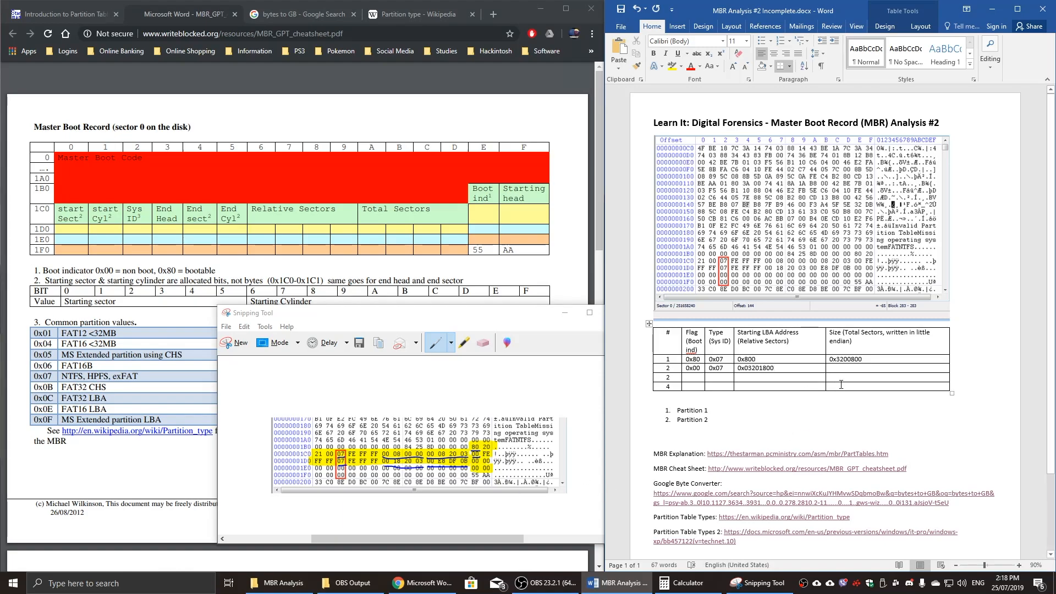
{"action": "type", "text": "0x"}
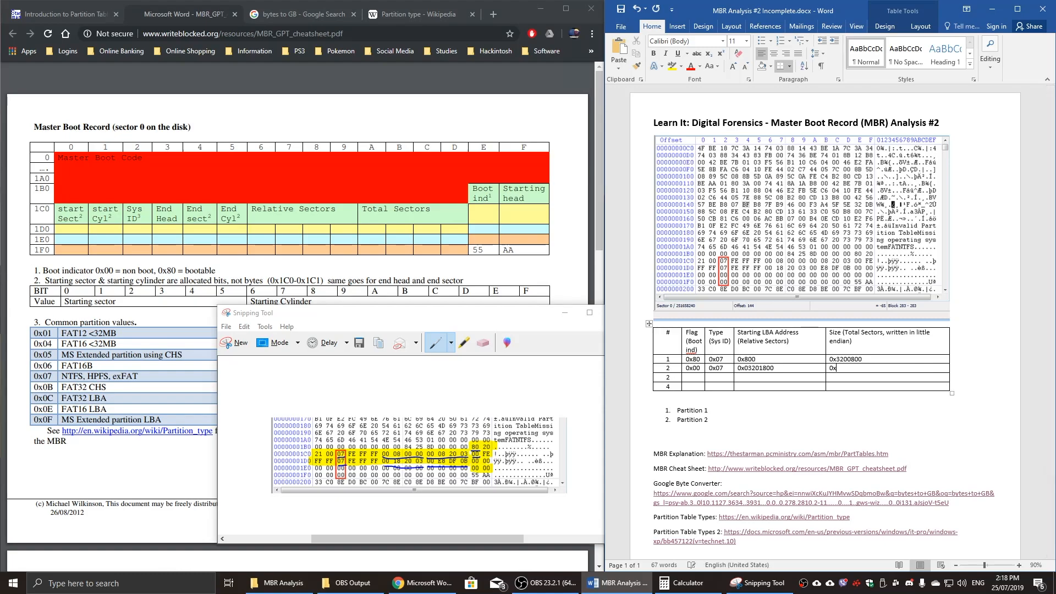
{"action": "type", "text": "0"}
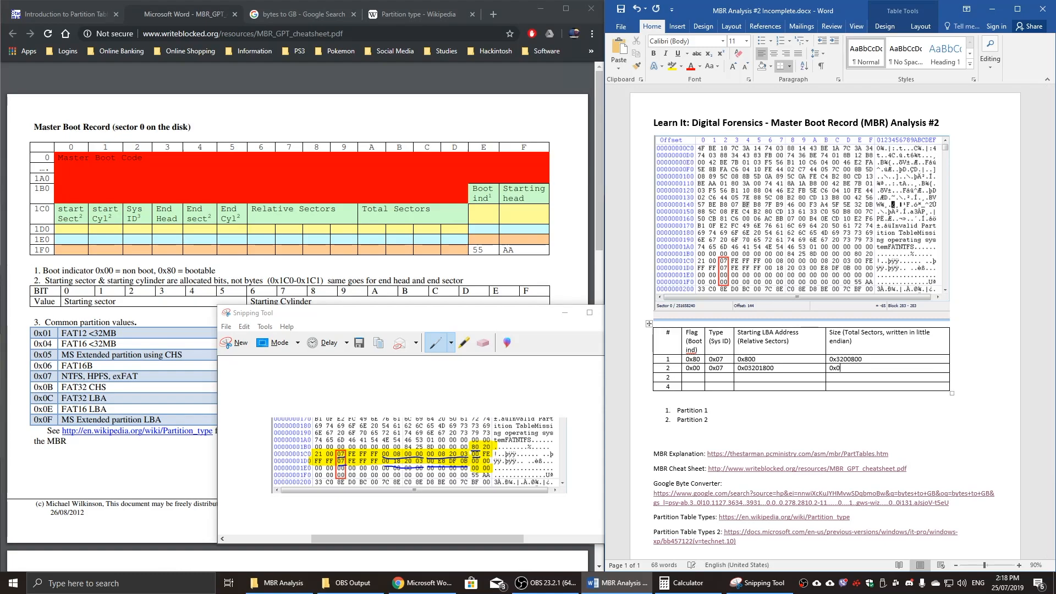
{"action": "type", "text": "BDF"}
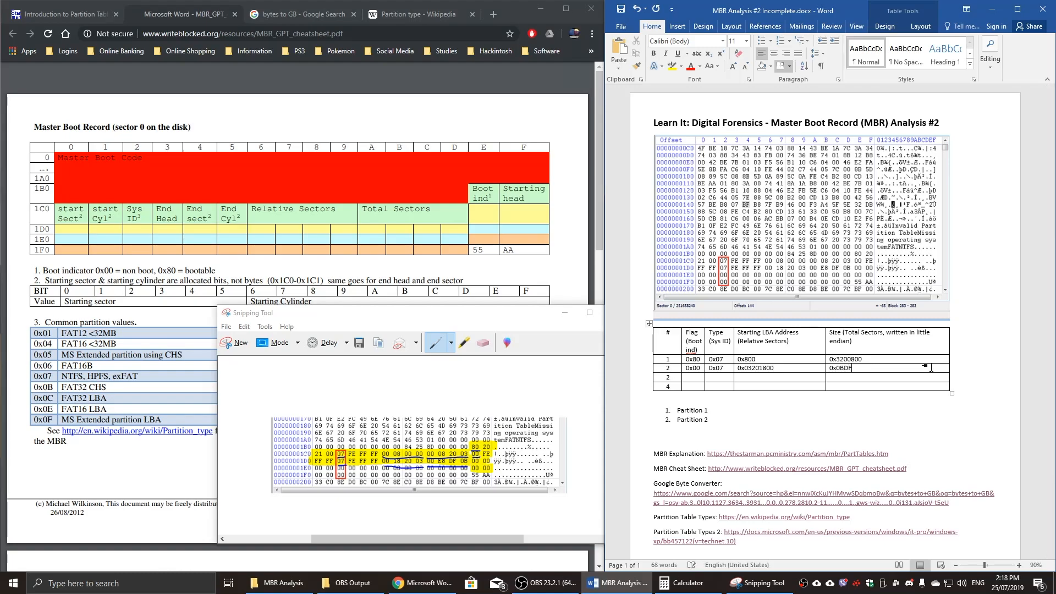
{"action": "type", "text": "E800"}
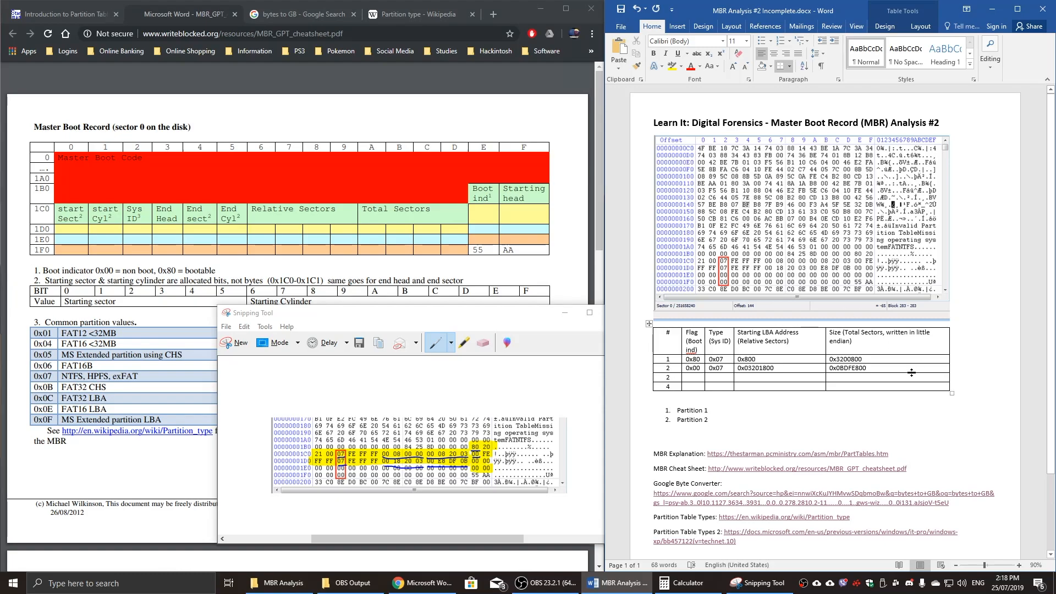
{"action": "mouse_move", "coordinate": [828, 362]}
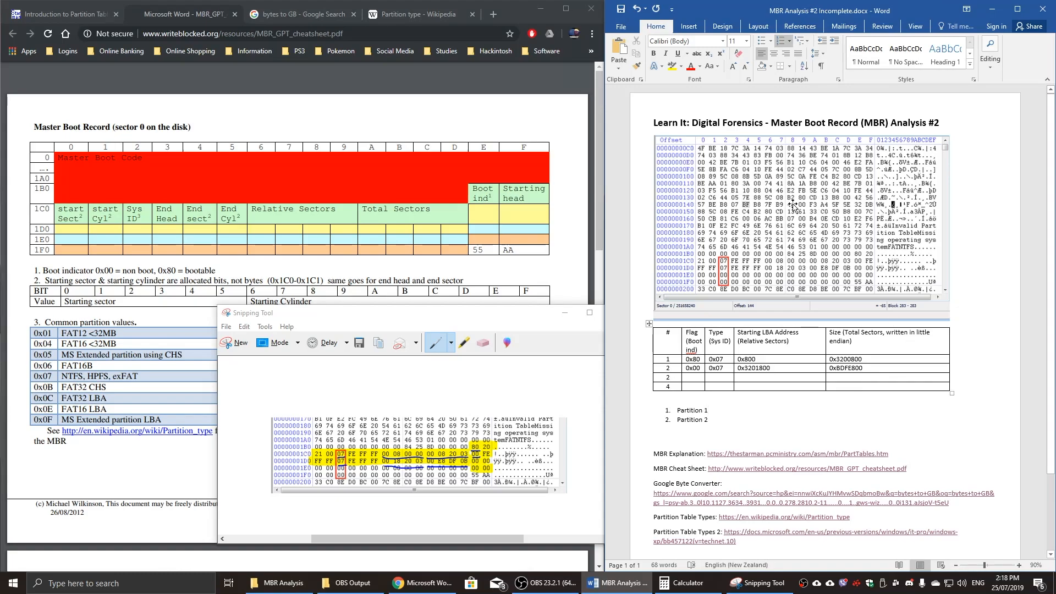
{"action": "mouse_move", "coordinate": [729, 295]}
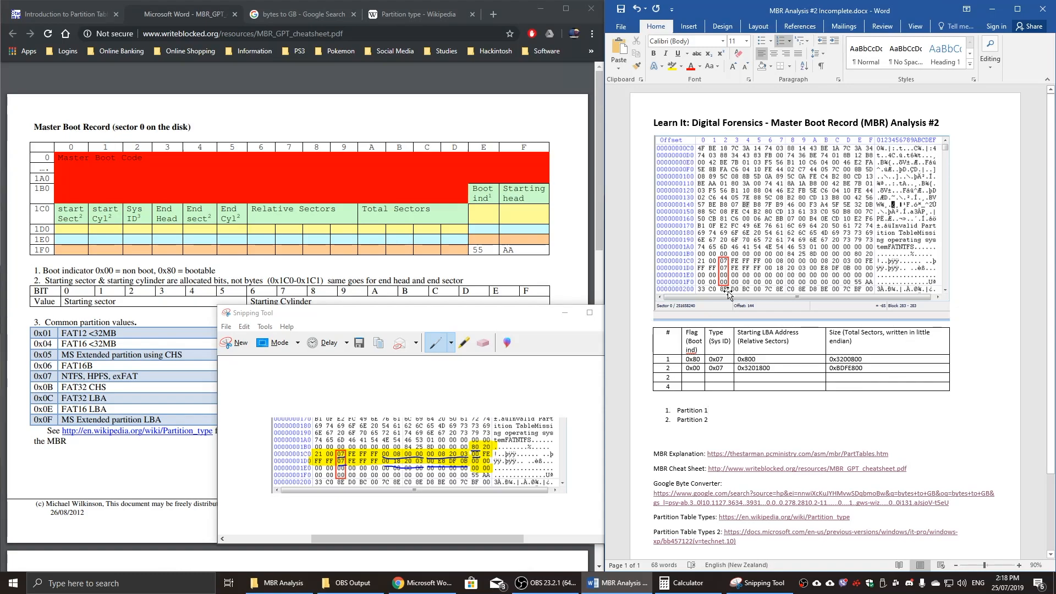
{"action": "mouse_move", "coordinate": [705, 293]}
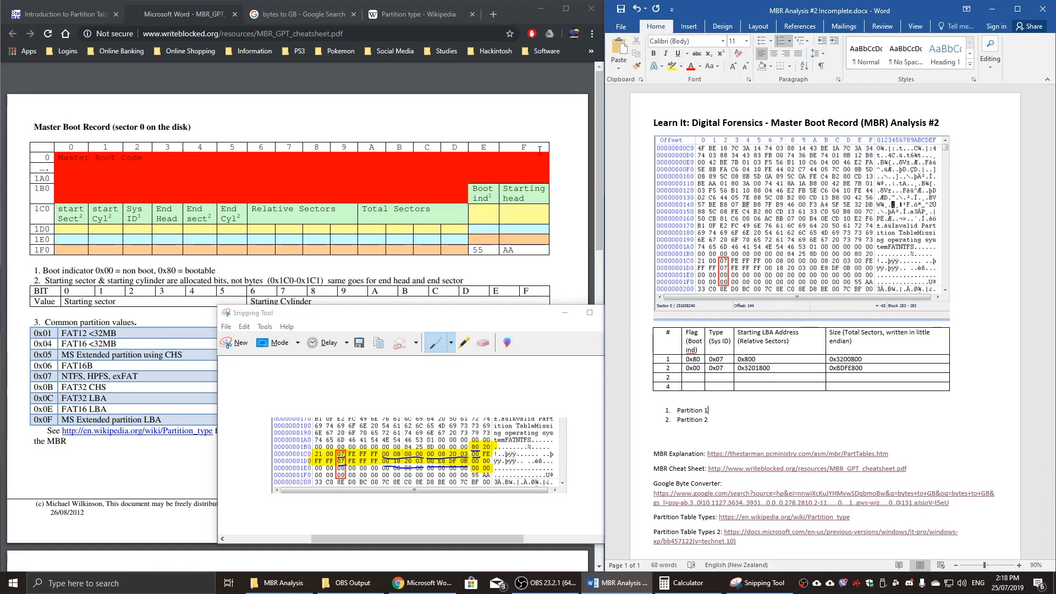
{"action": "mouse_move", "coordinate": [541, 154]}
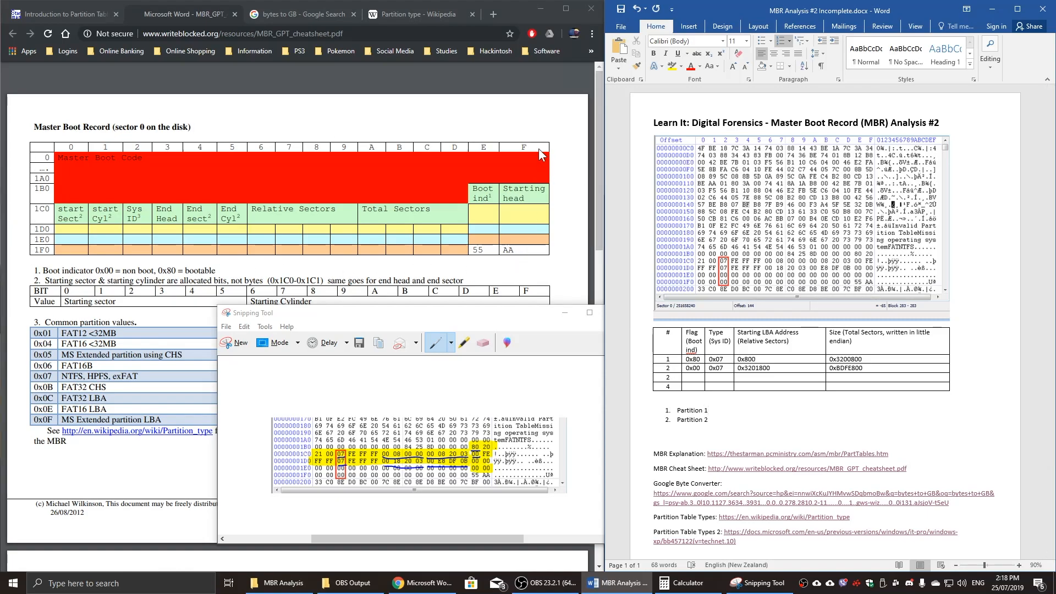
{"action": "mouse_move", "coordinate": [539, 163]}
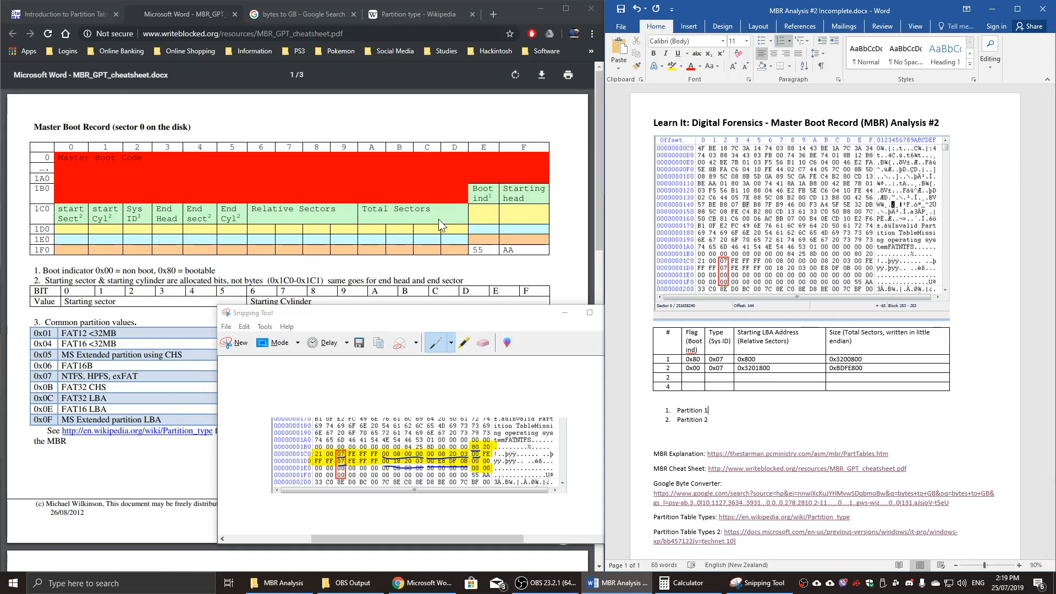
{"action": "mouse_move", "coordinate": [144, 222]}
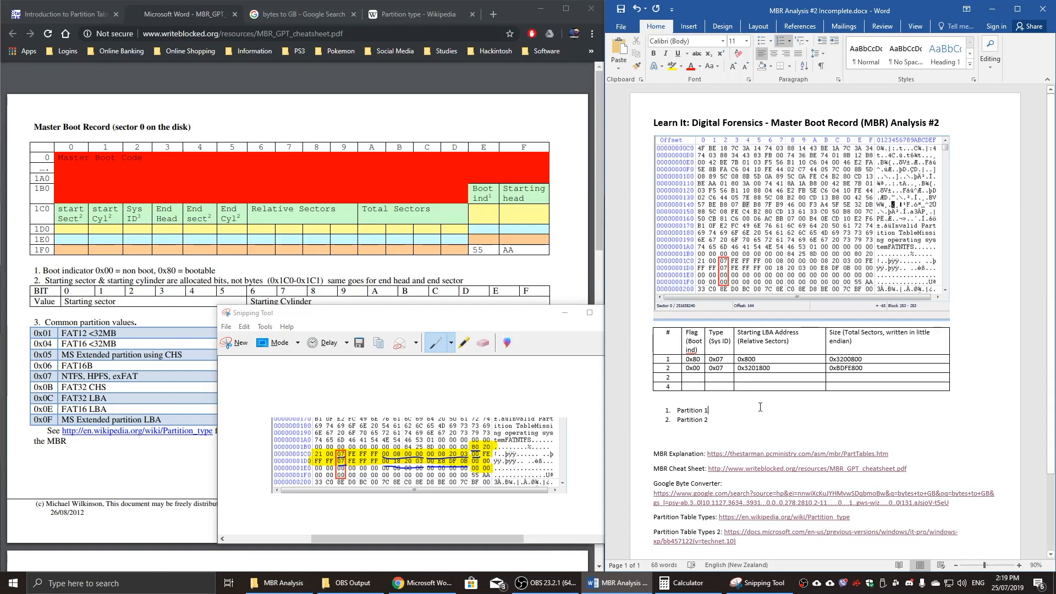
Add Partition 1 sub-items 'Bootable' and 'NTFS, HPFS, exFAT'.
{"action": "key", "text": "enter"}
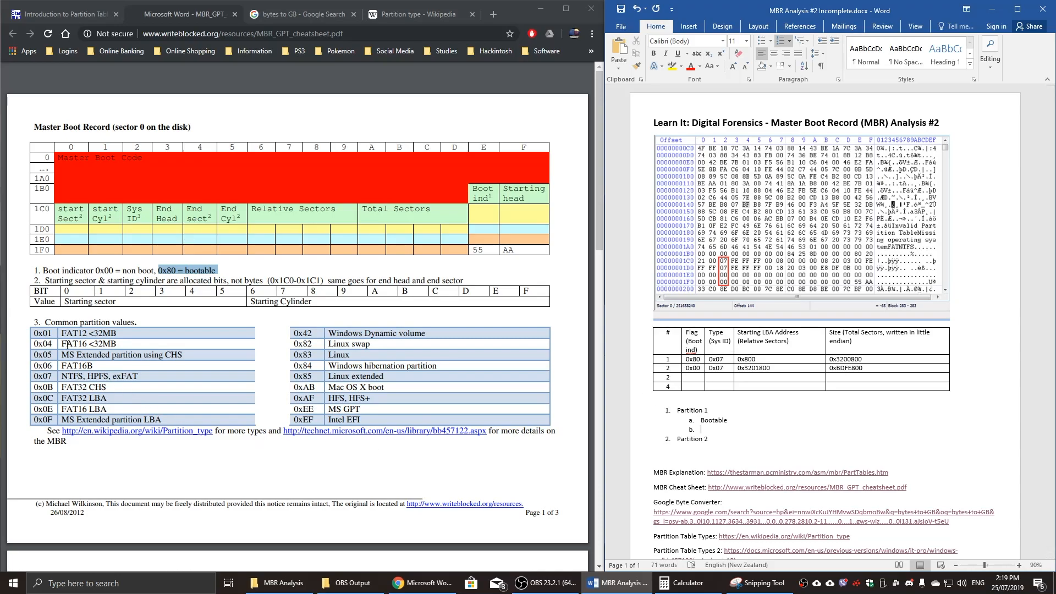
{"action": "mouse_move", "coordinate": [32, 376]}
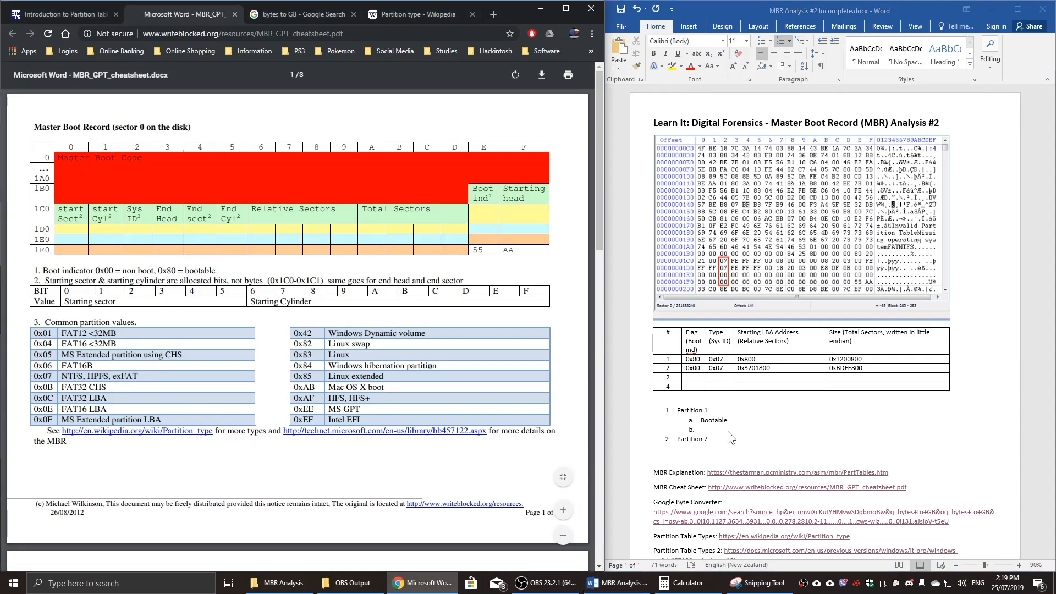
{"action": "type", "text": "NTFS"}
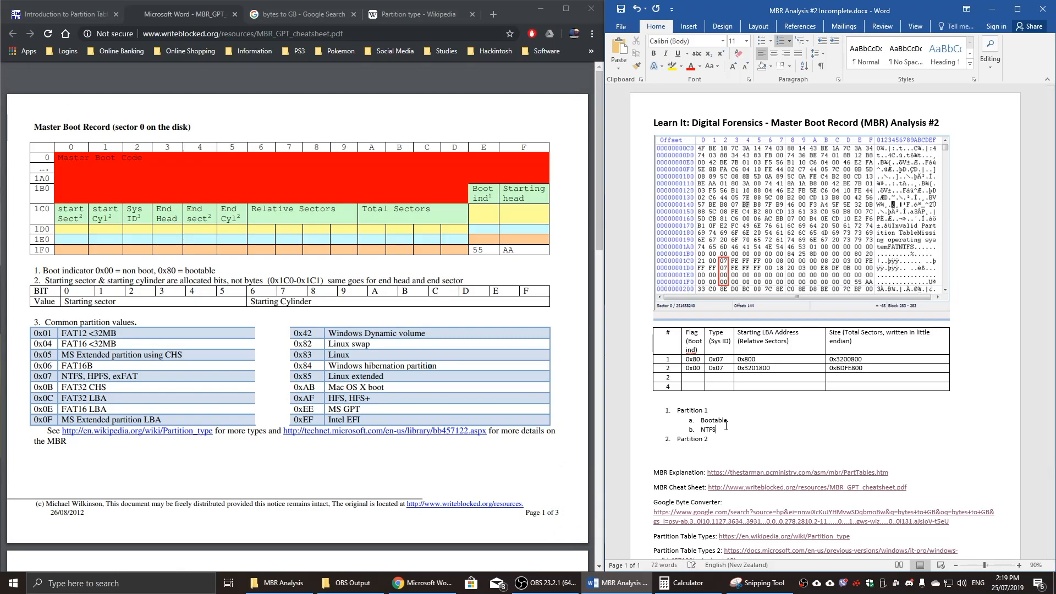
{"action": "type", "text": ", HFS, exFAT"}
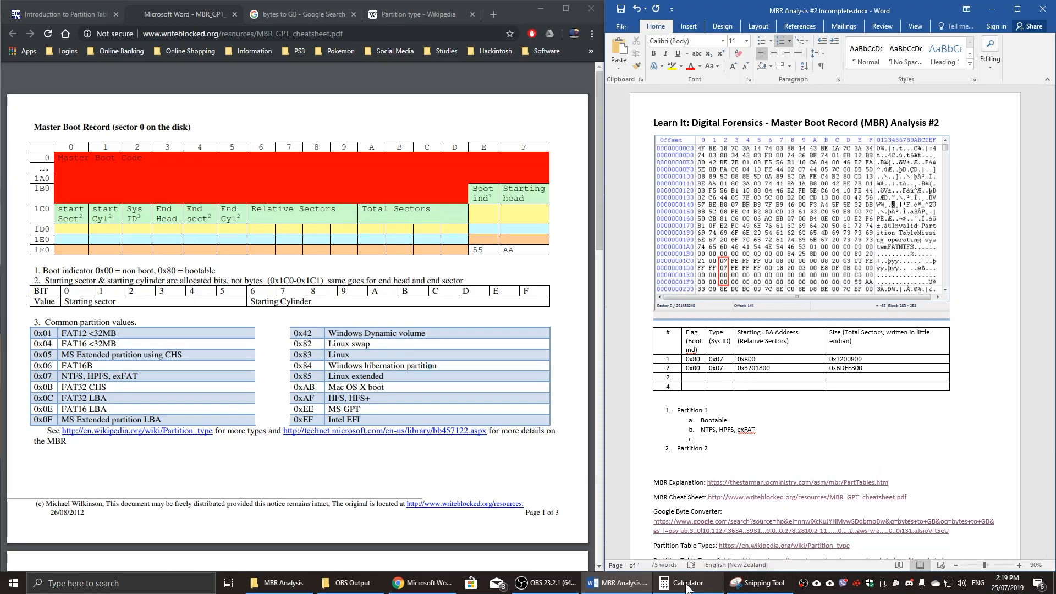
Open Calculator and switch it to Programmer mode.
{"action": "left_click", "coordinate": [686, 583]}
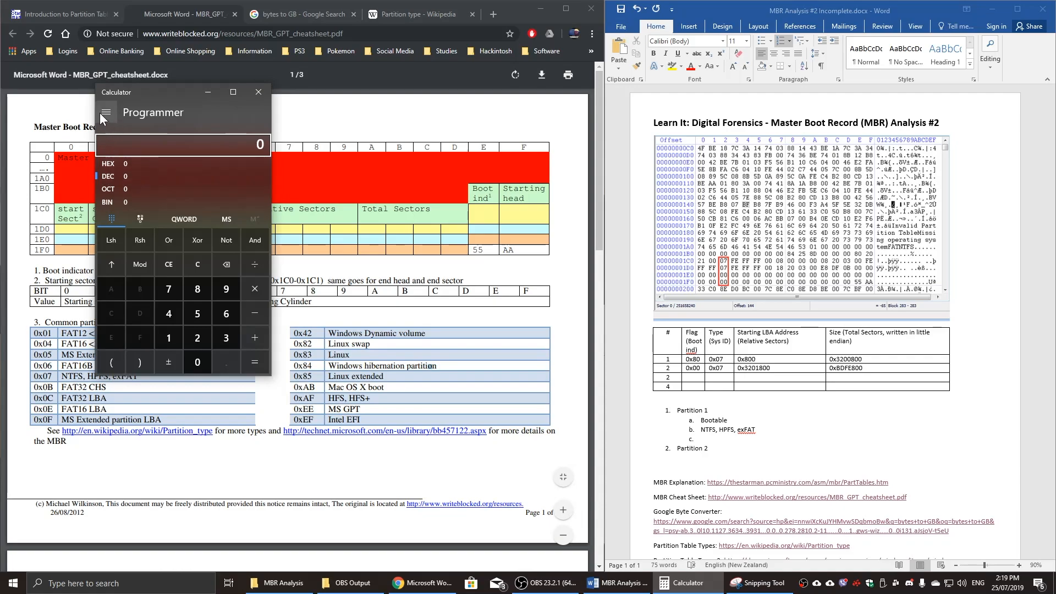
{"action": "left_click", "coordinate": [106, 111]}
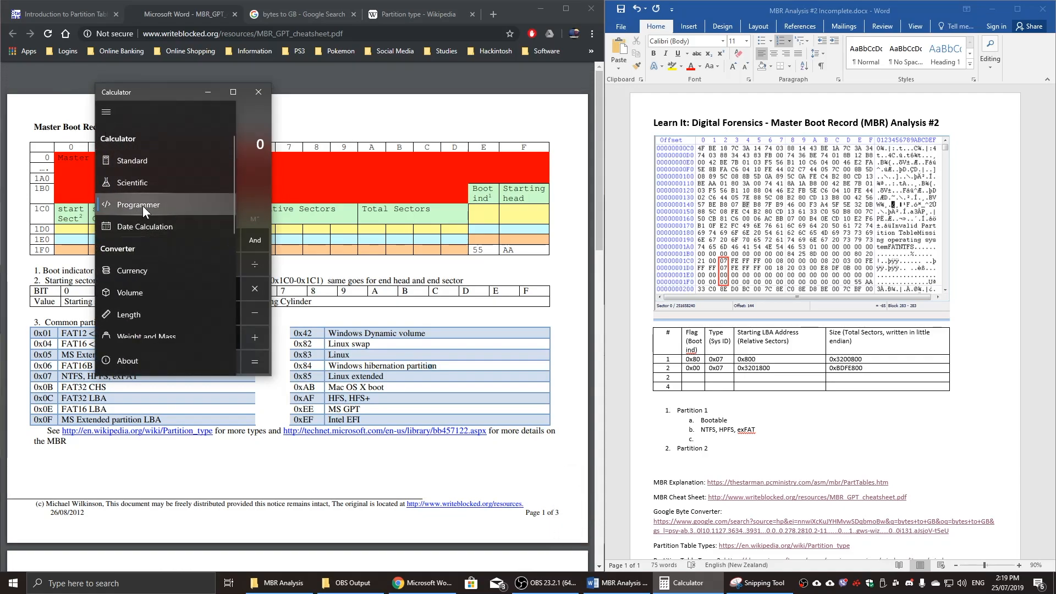
{"action": "left_click", "coordinate": [138, 204]}
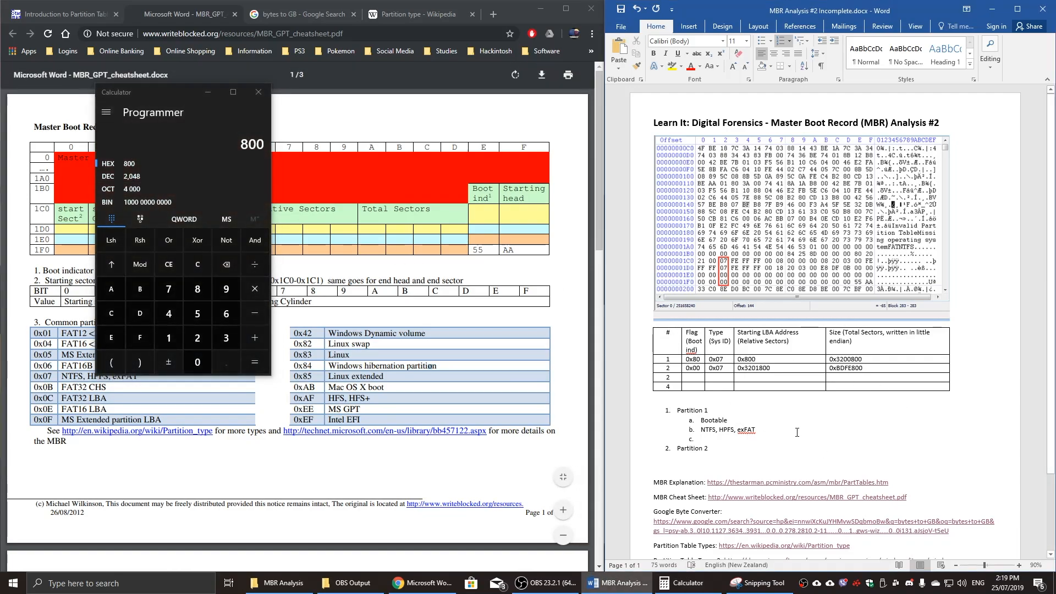
Convert 0x800 to 2048 and multiply 0xBDFE800's sector count by 512.
{"action": "type", "text": "2048"}
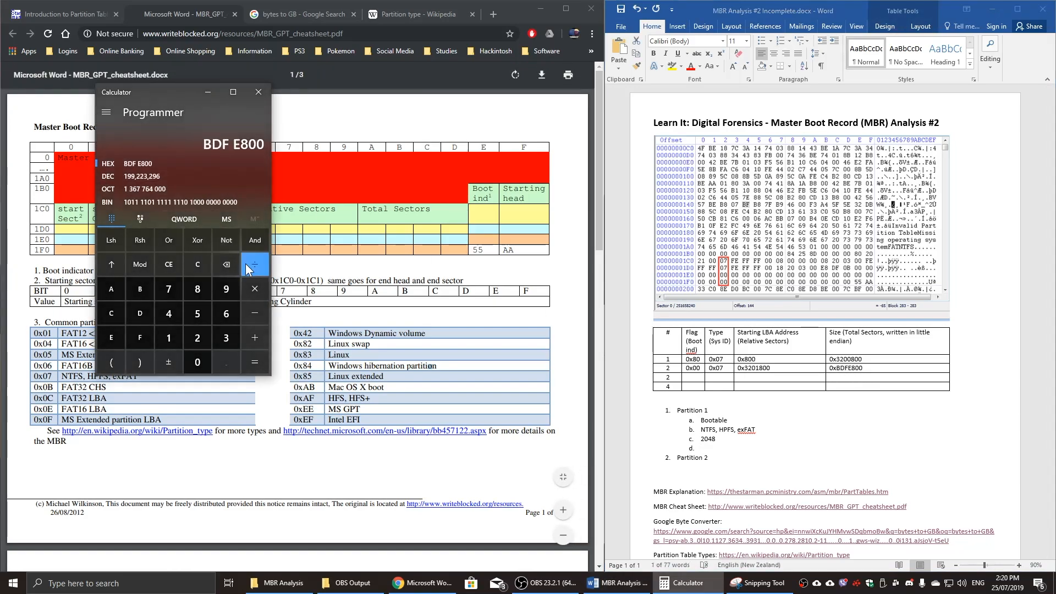
{"action": "left_click", "coordinate": [135, 176]}
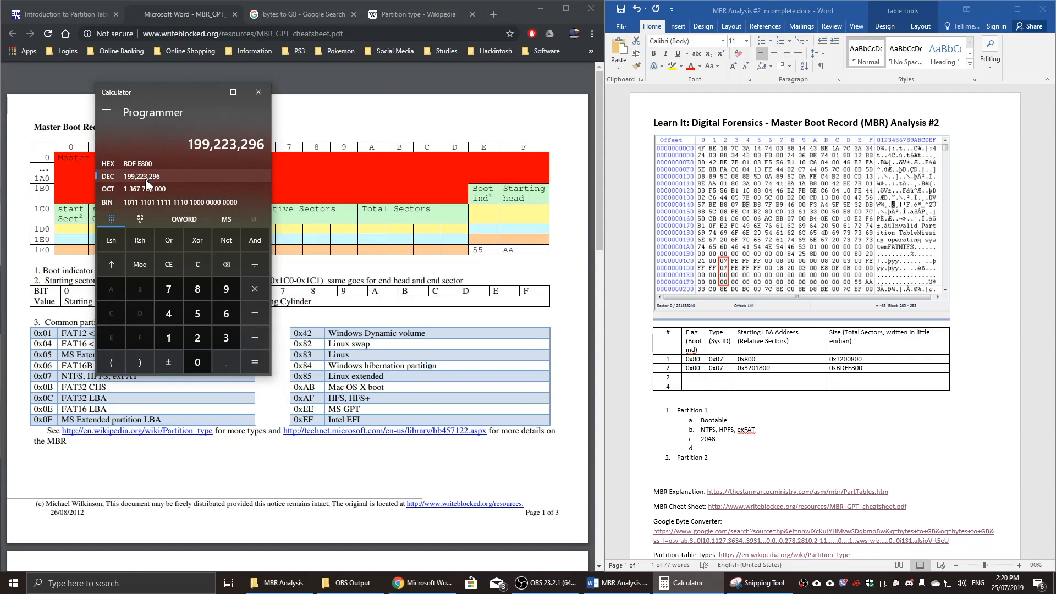
{"action": "left_click", "coordinate": [254, 289]}
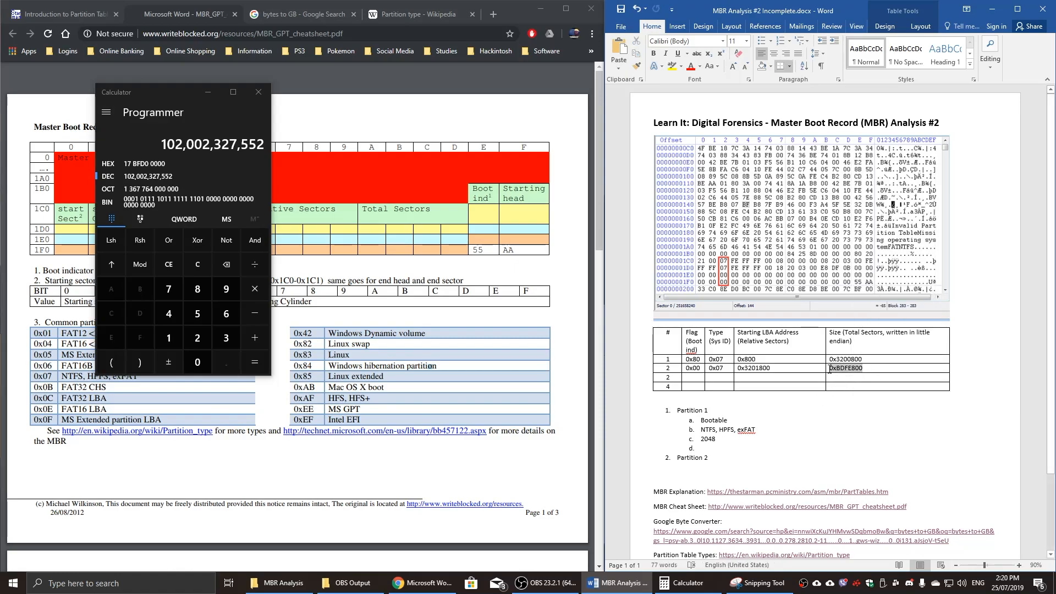
{"action": "type", "text": "0xBDFE800"}
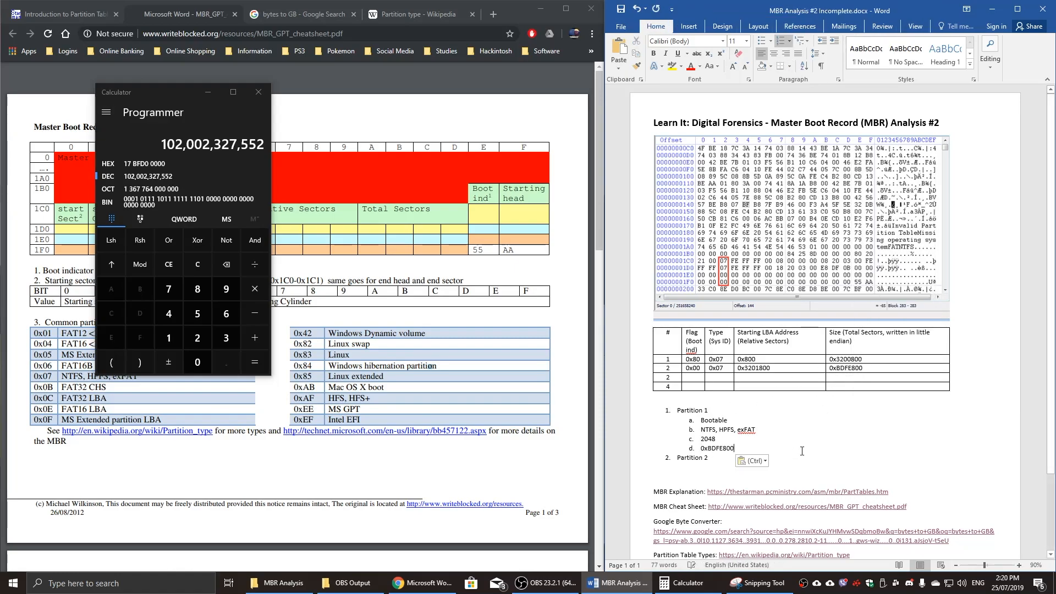
{"action": "type", "text": "= * 512 = 102002327552"}
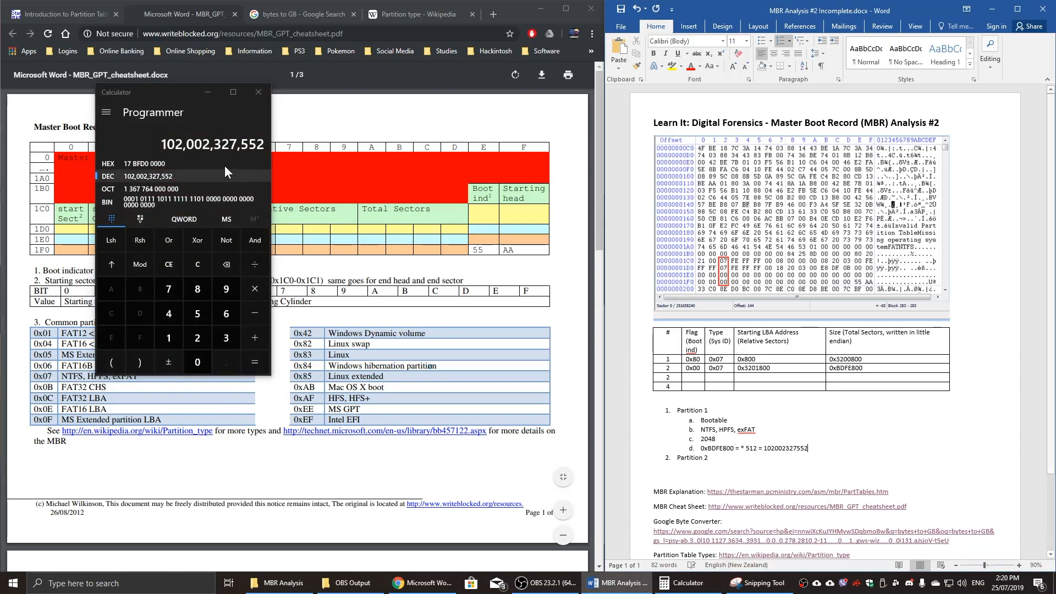
{"action": "left_click", "coordinate": [197, 337]}
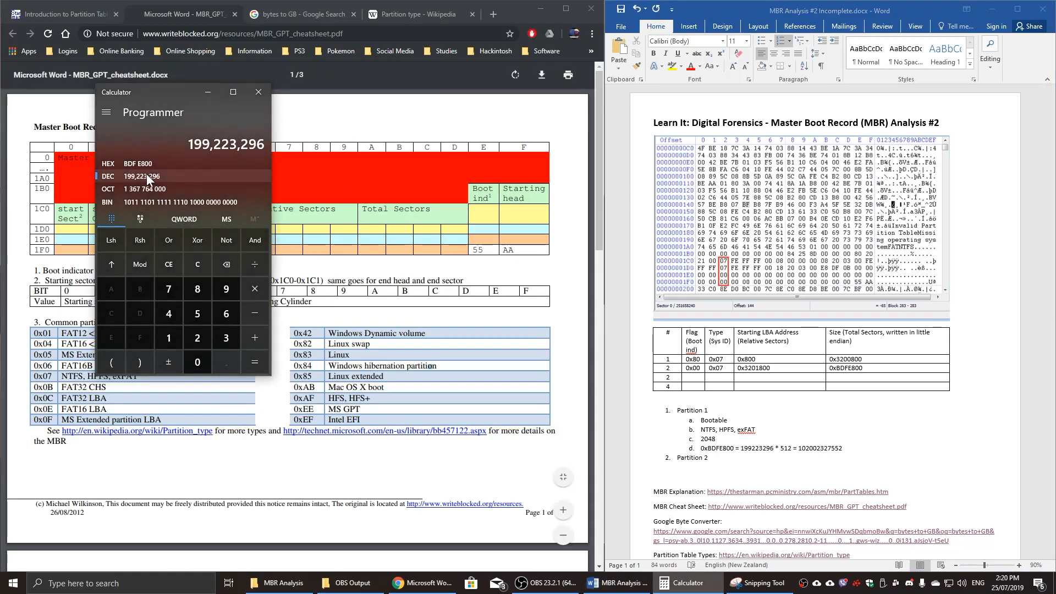
{"action": "left_click", "coordinate": [254, 363]}
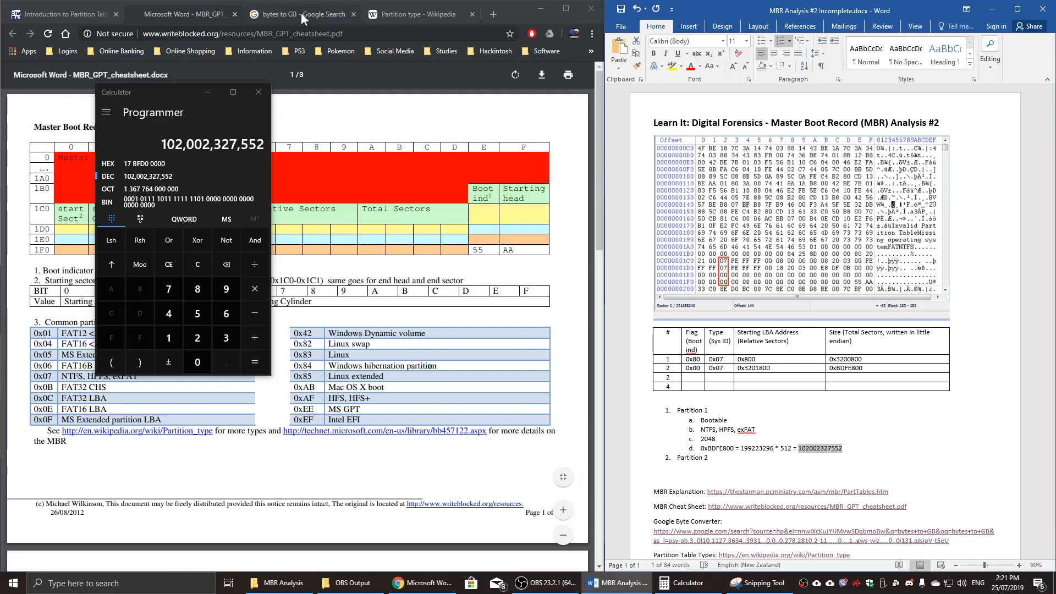
{"action": "left_click", "coordinate": [301, 13]}
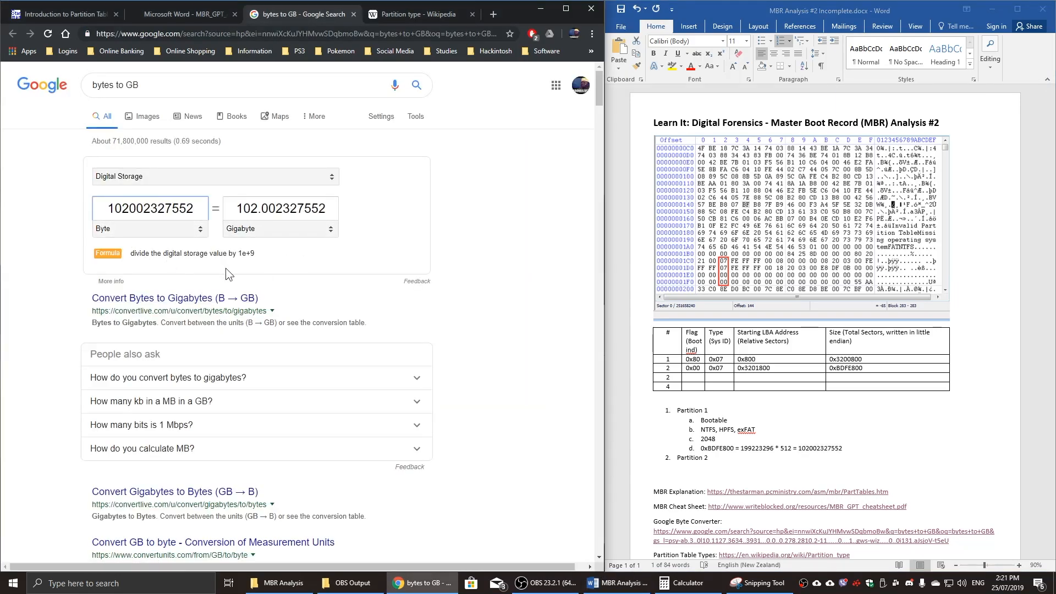
{"action": "triple_click", "coordinate": [280, 208]}
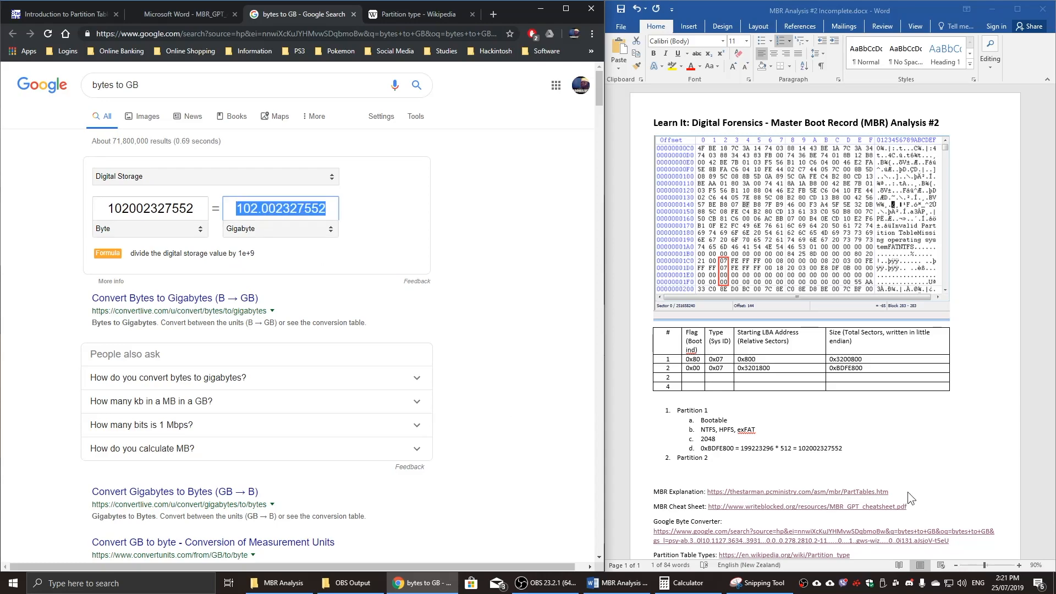
{"action": "left_click", "coordinate": [842, 448]}
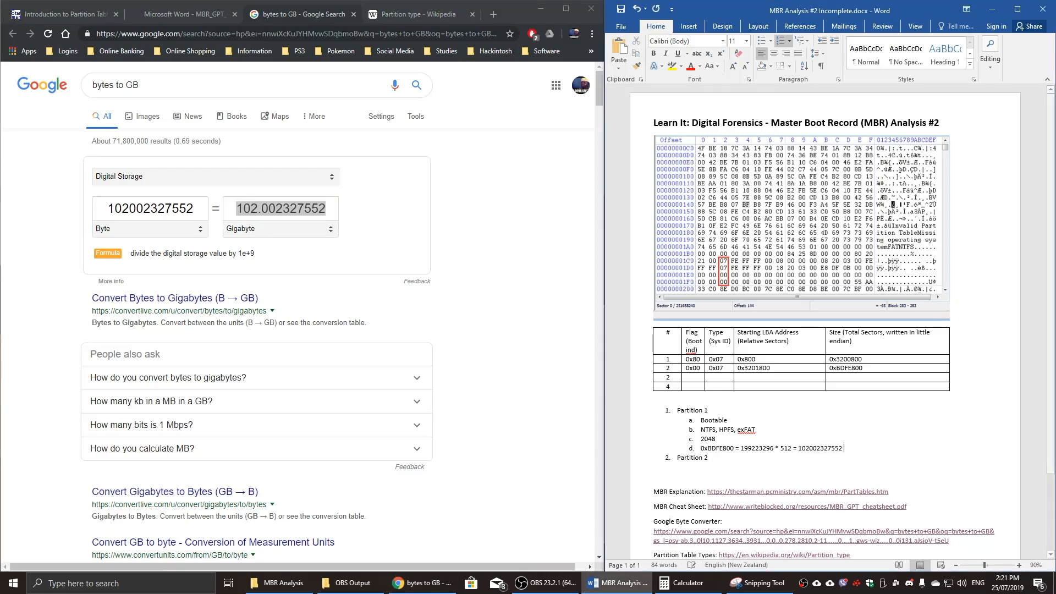
{"action": "type", "text": "= ~102 GB"}
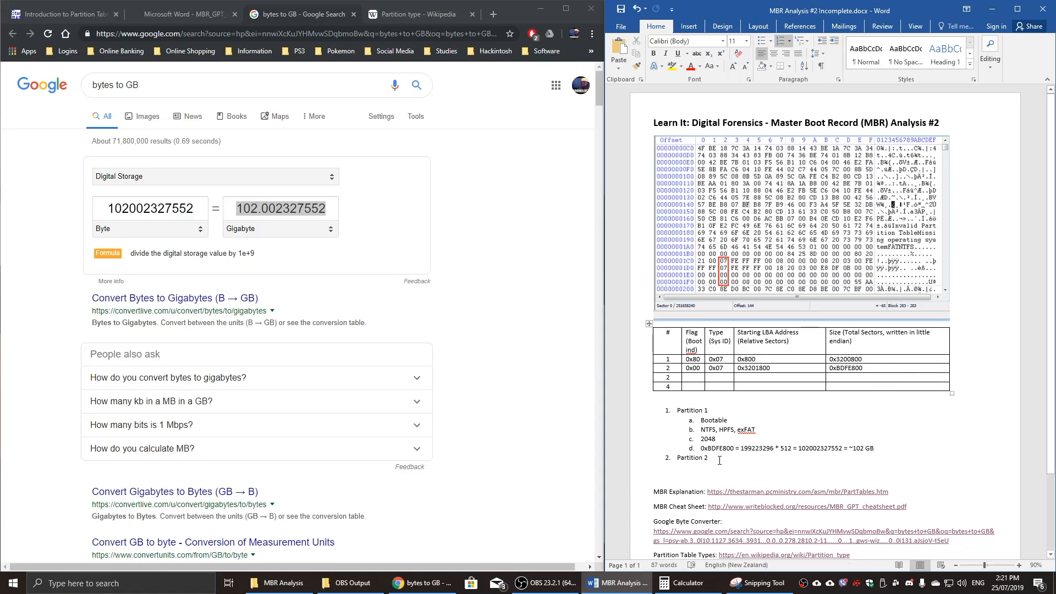
{"action": "left_click", "coordinate": [185, 14]}
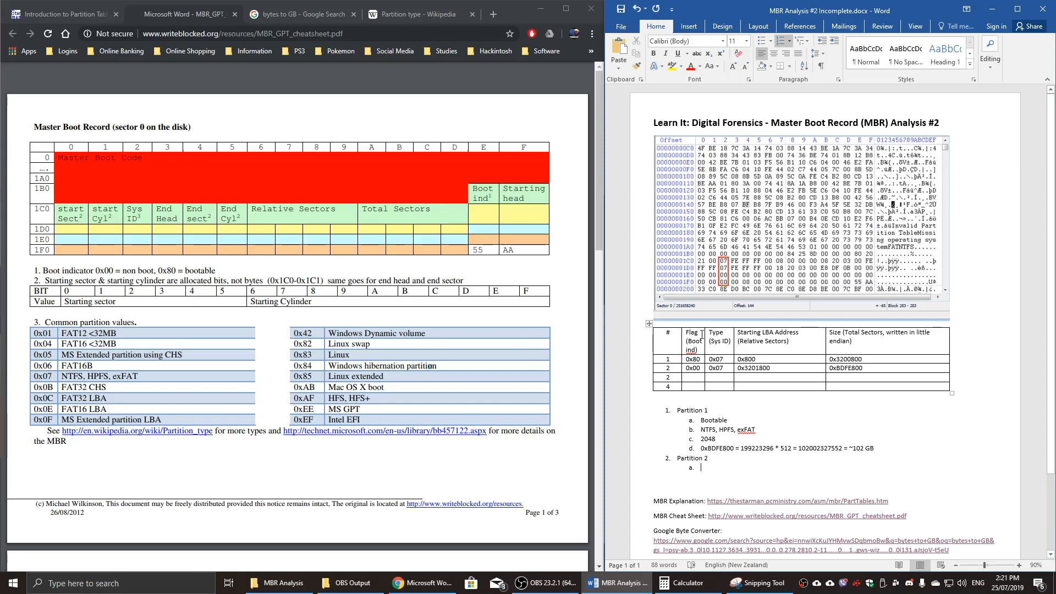
List Partition 2 as 'Non bootable' with type 'NTFS, HPFS, exFAT'.
{"action": "left_click", "coordinate": [760, 582]}
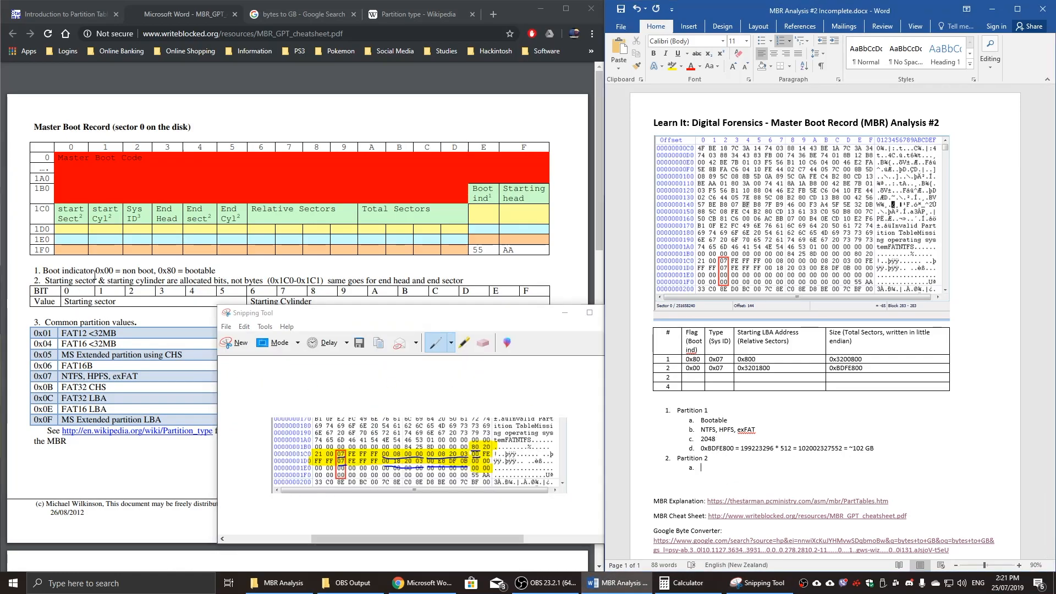
{"action": "type", "text": "n"}
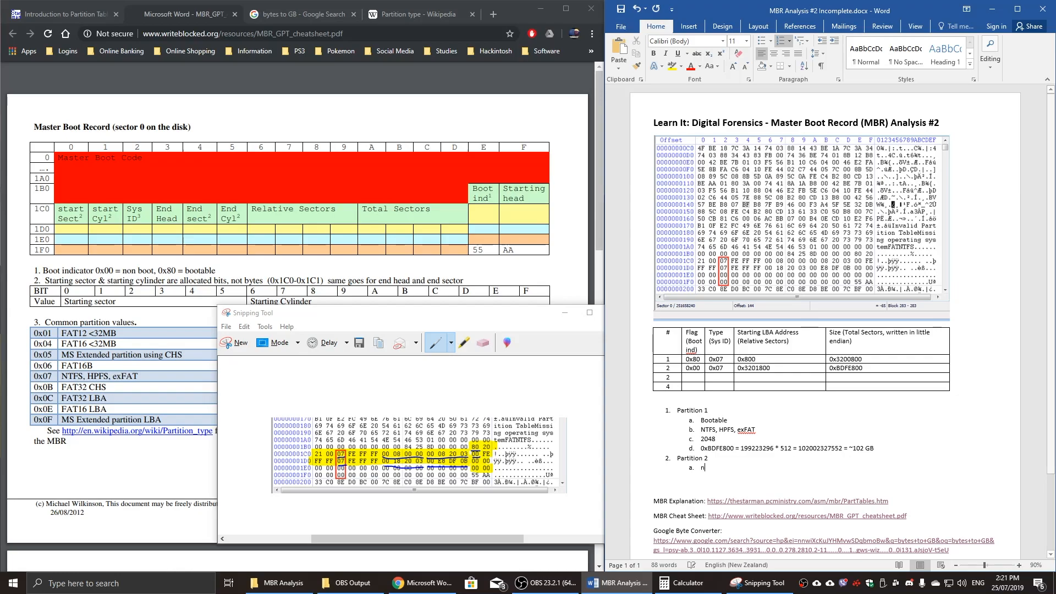
{"action": "type", "text": "Non bootable"}
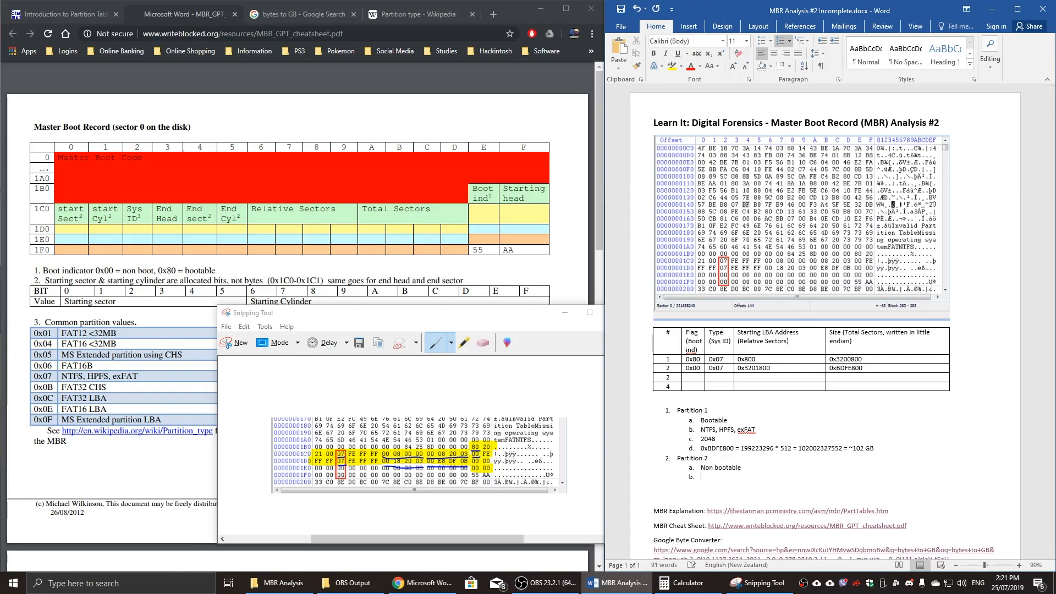
{"action": "type", "text": "NTFS, HPFS, exFAT"}
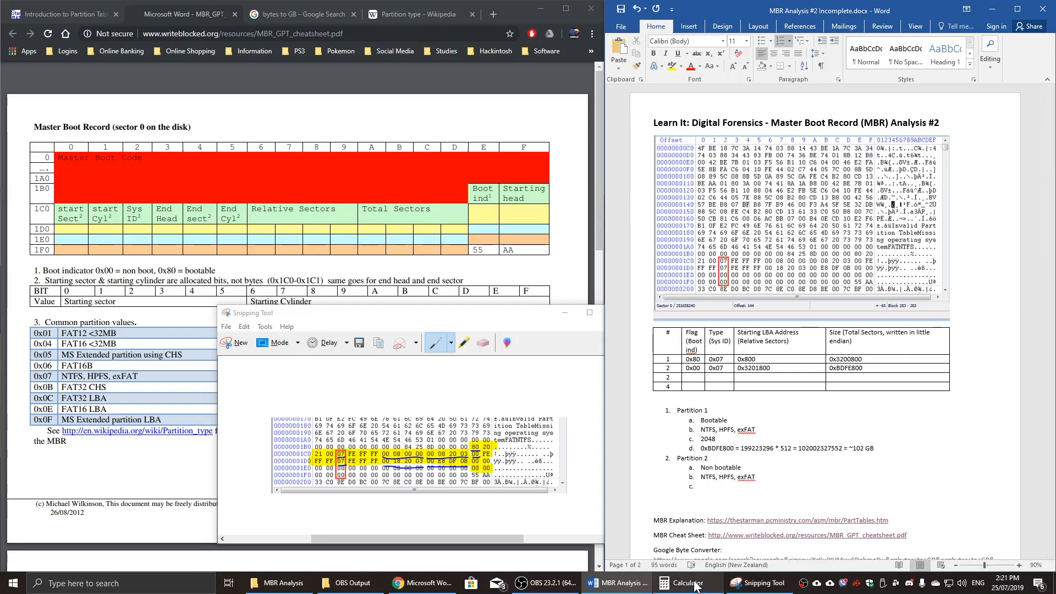
{"action": "left_click", "coordinate": [682, 583]}
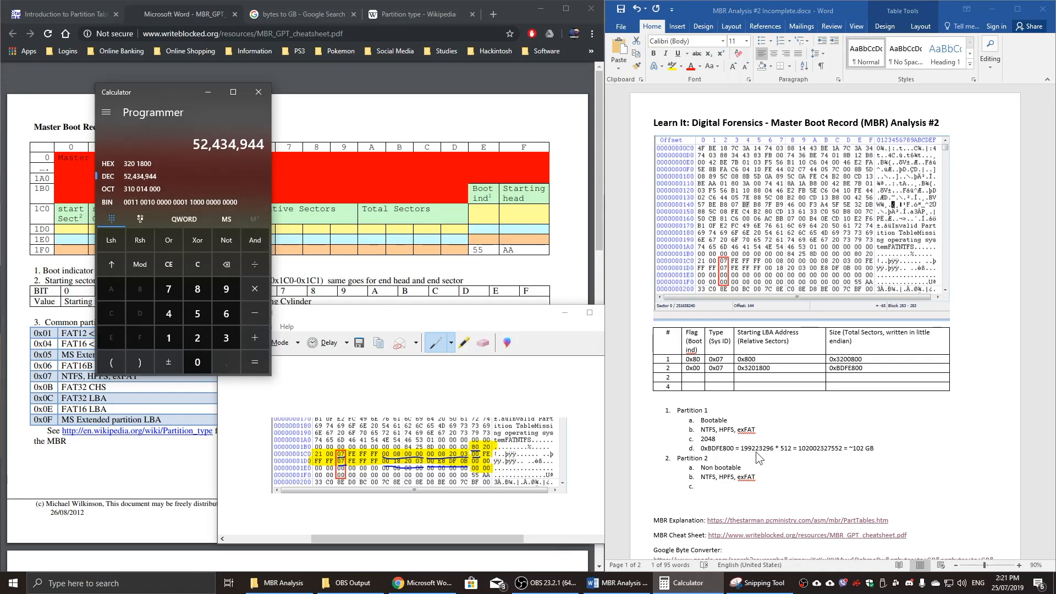
Add start LBA 52434944 to Partition 2, move the ~102 GB line, begin '0x3200800 =' working.
{"action": "type", "text": "52434944"}
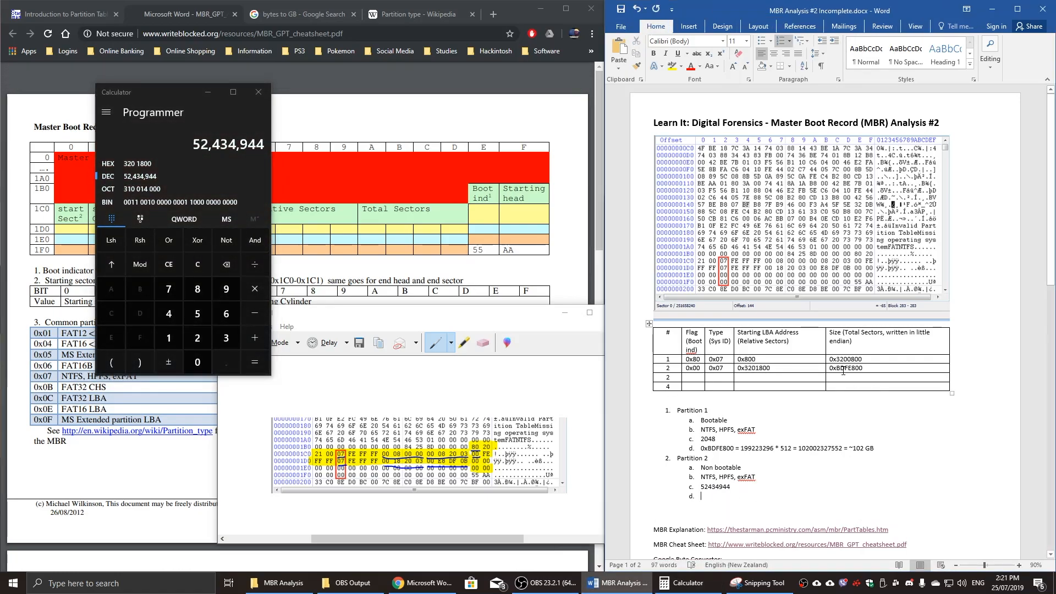
{"action": "left_click", "coordinate": [846, 368]}
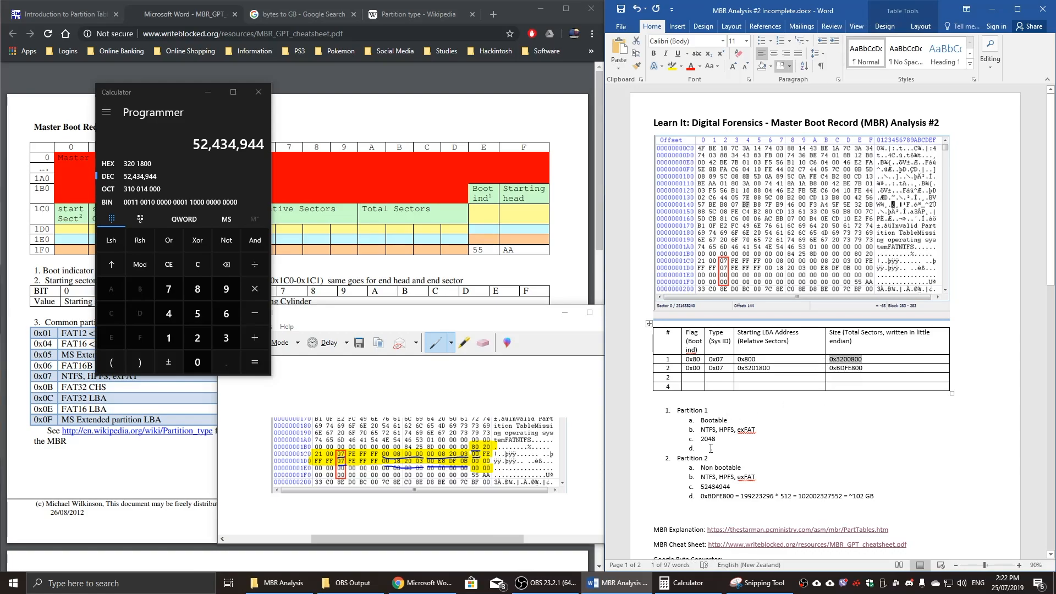
{"action": "type", "text": "0x3200800 = 52430848 * 512 ="}
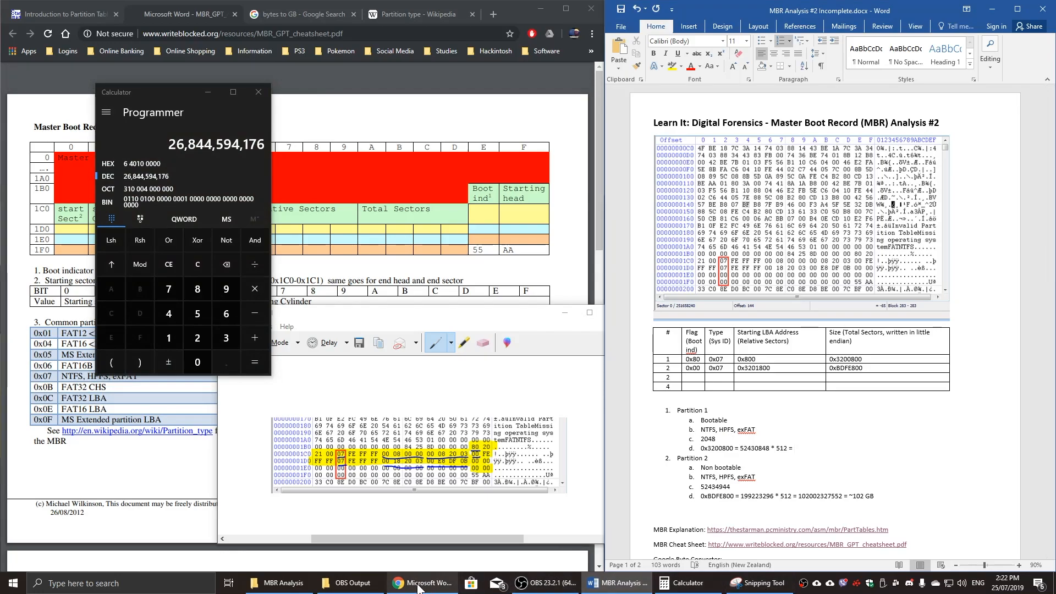
{"action": "left_click", "coordinate": [302, 13]}
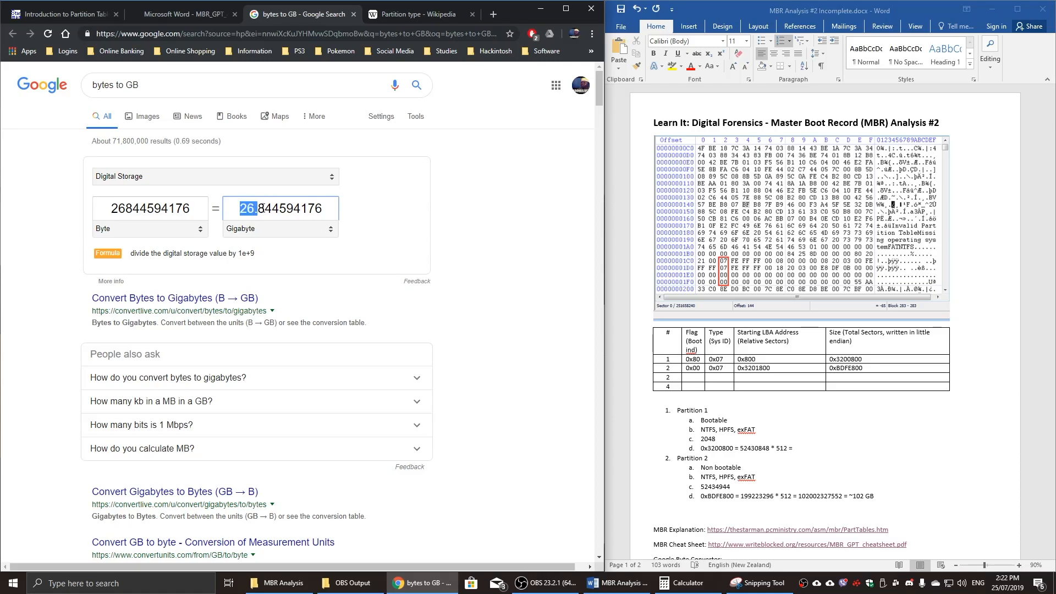
{"action": "left_click", "coordinate": [796, 448]}
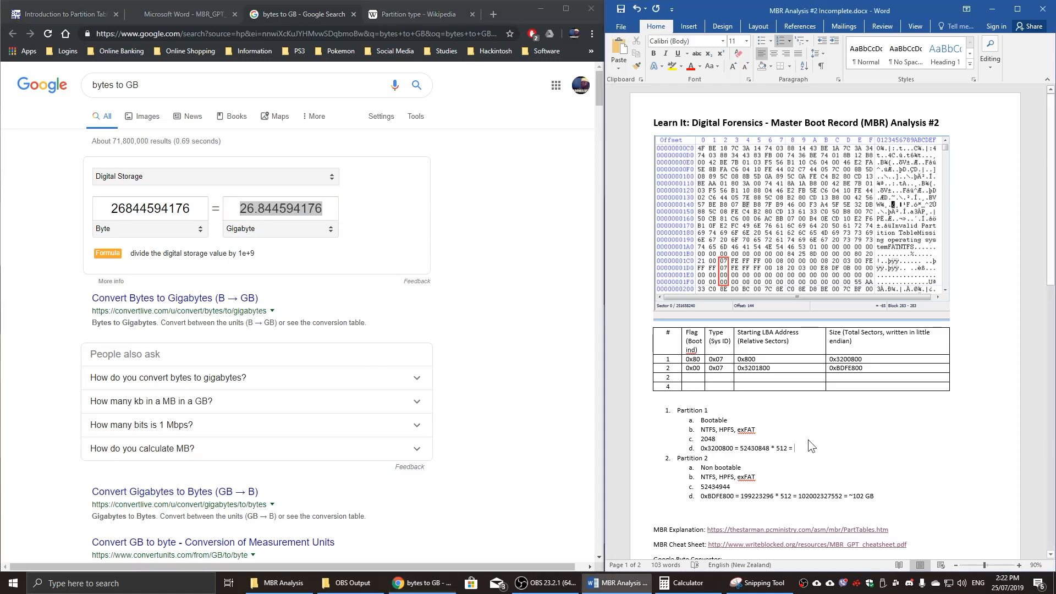
{"action": "type", "text": "~ 26.84 GB"}
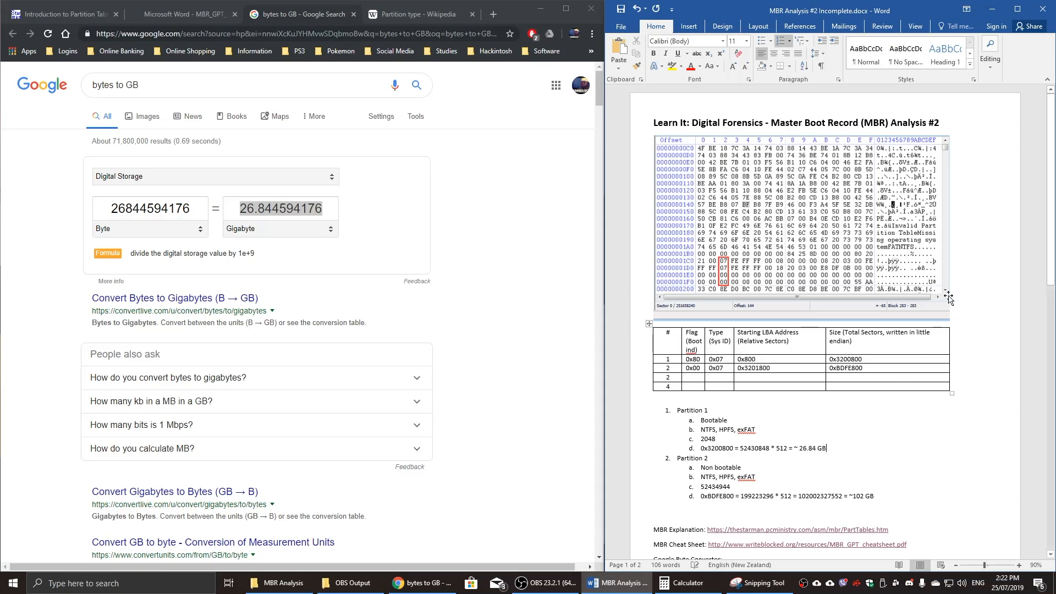
{"action": "mouse_move", "coordinate": [182, 13]}
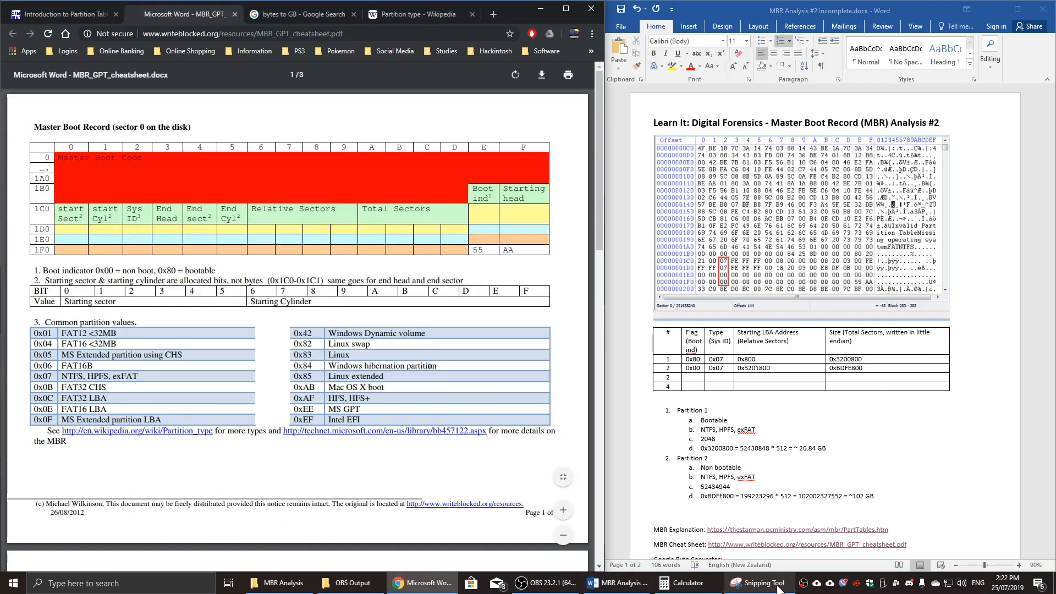
Reopen the marked-up hex dump snip and scroll the analysis to compare partition details.
{"action": "left_click", "coordinate": [763, 582]}
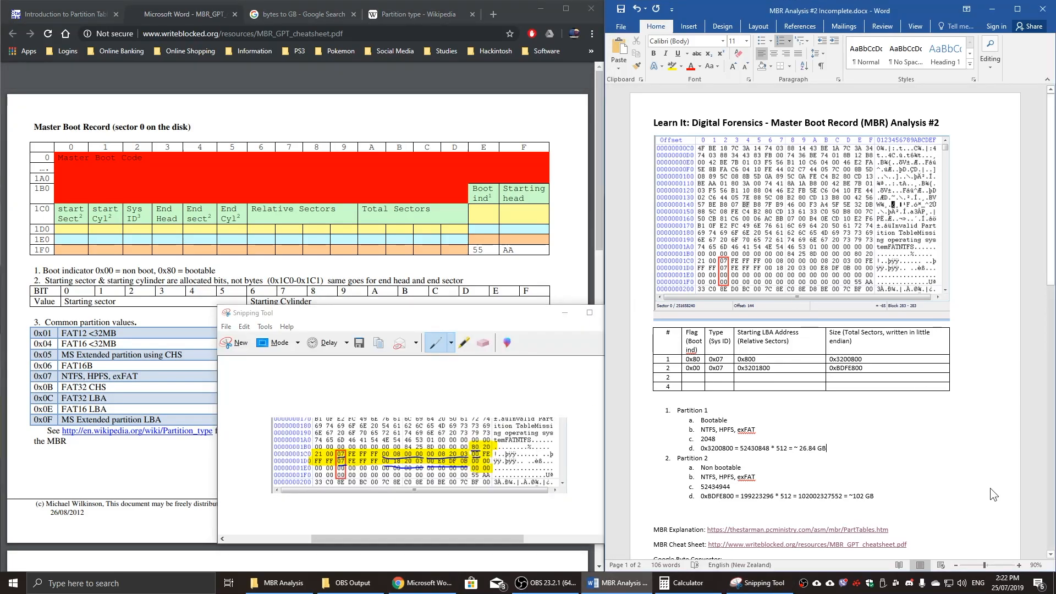
{"action": "scroll", "scroll_direction": "down", "scroll_amount": 3}
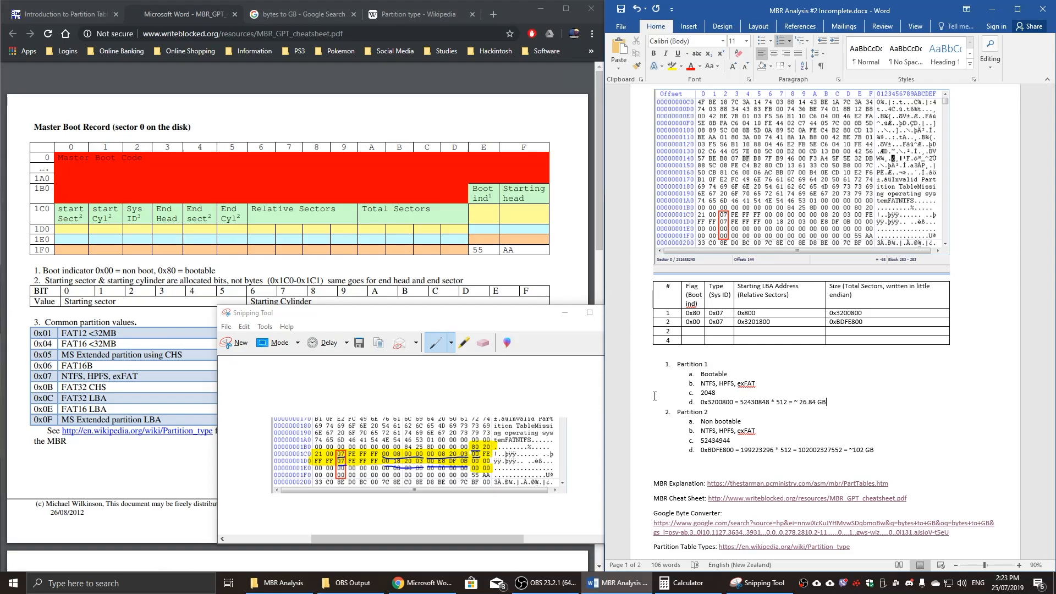
{"action": "left_click", "coordinate": [829, 402]}
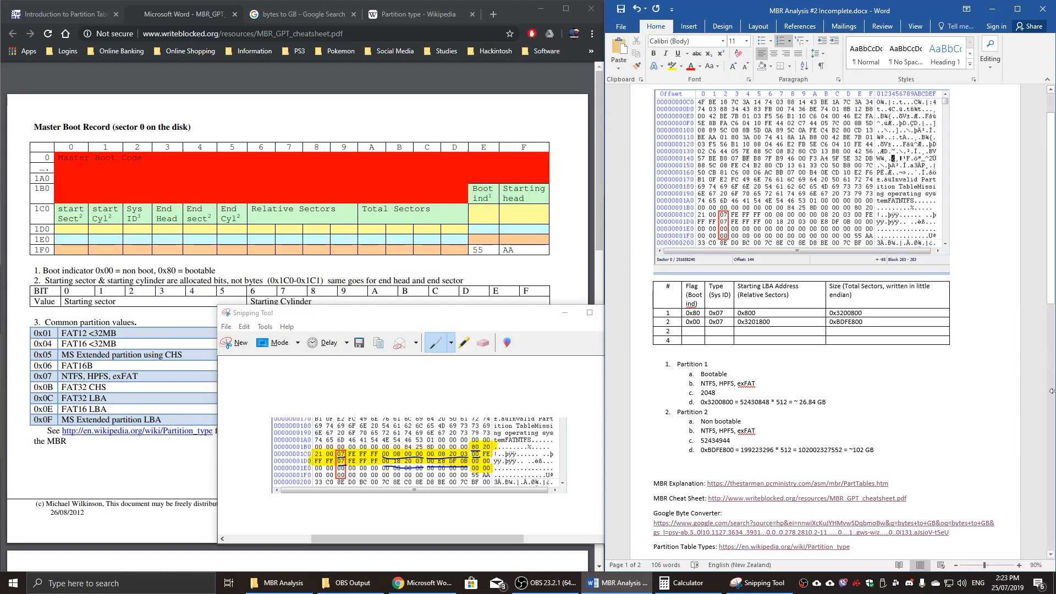
{"action": "scroll", "scroll_direction": "up", "scroll_amount": 3}
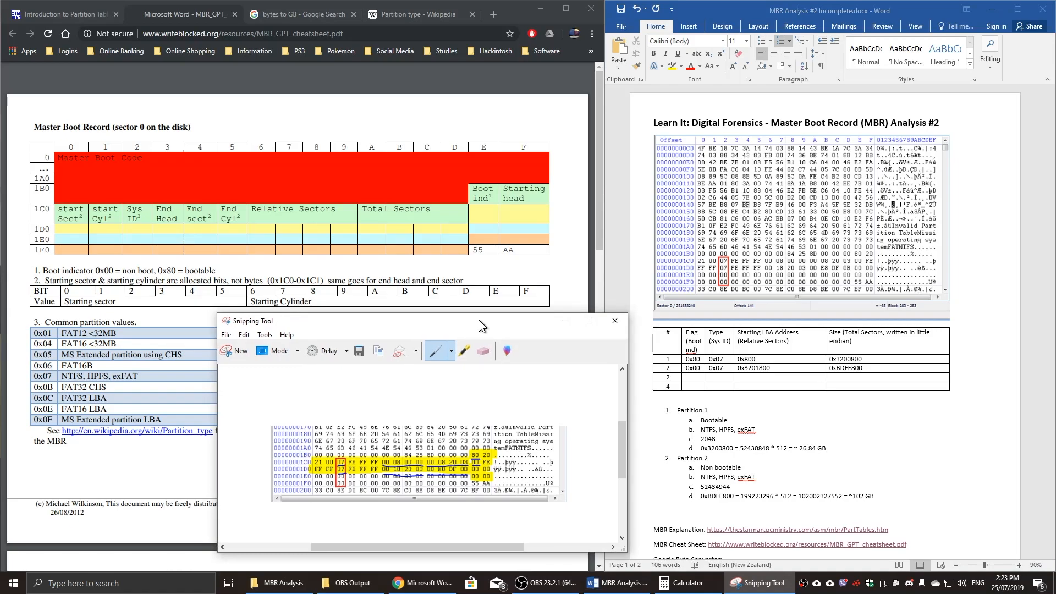
{"action": "mouse_move", "coordinate": [902, 396]}
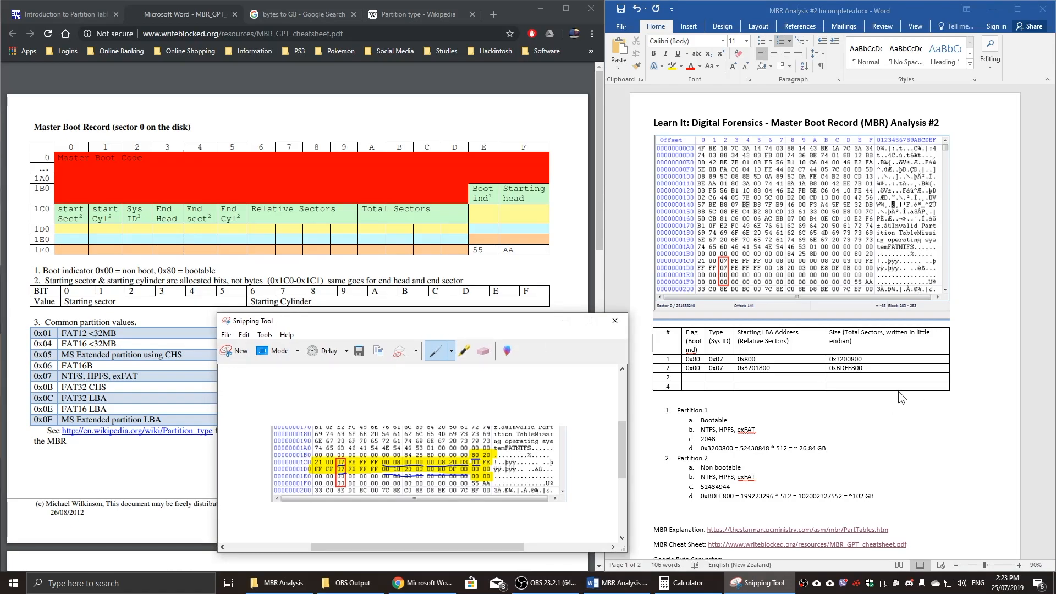